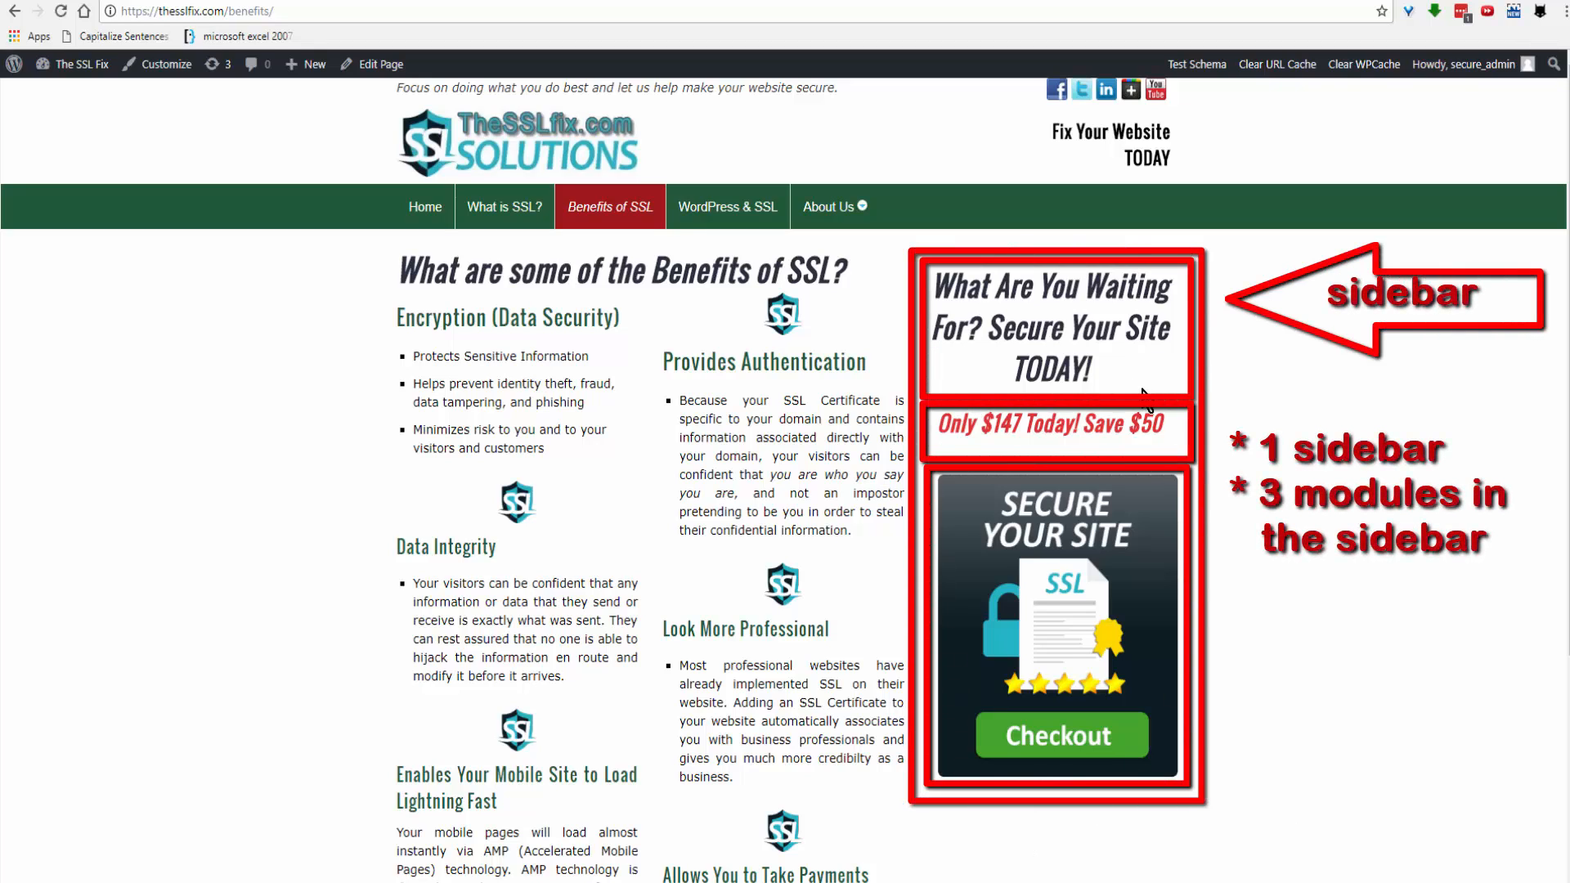
{"action": "mouse_move", "coordinate": [991, 436]}
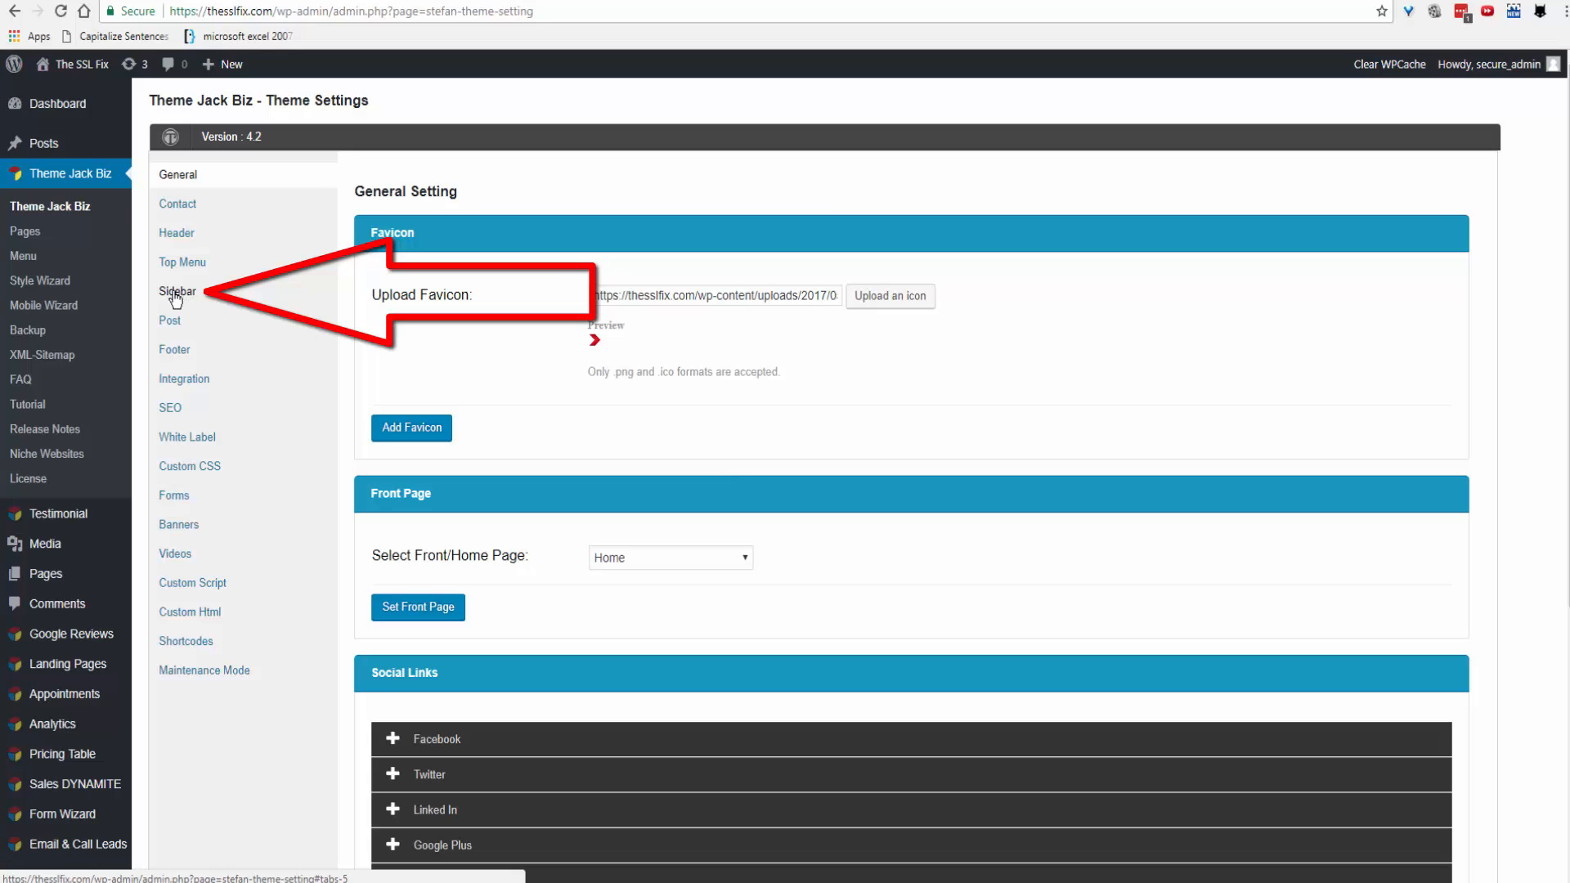
- Expand the Buy Now sidebar in Theme Jack Biz's Sidebar settings to list its three modules
{"action": "left_click", "coordinate": [179, 291]}
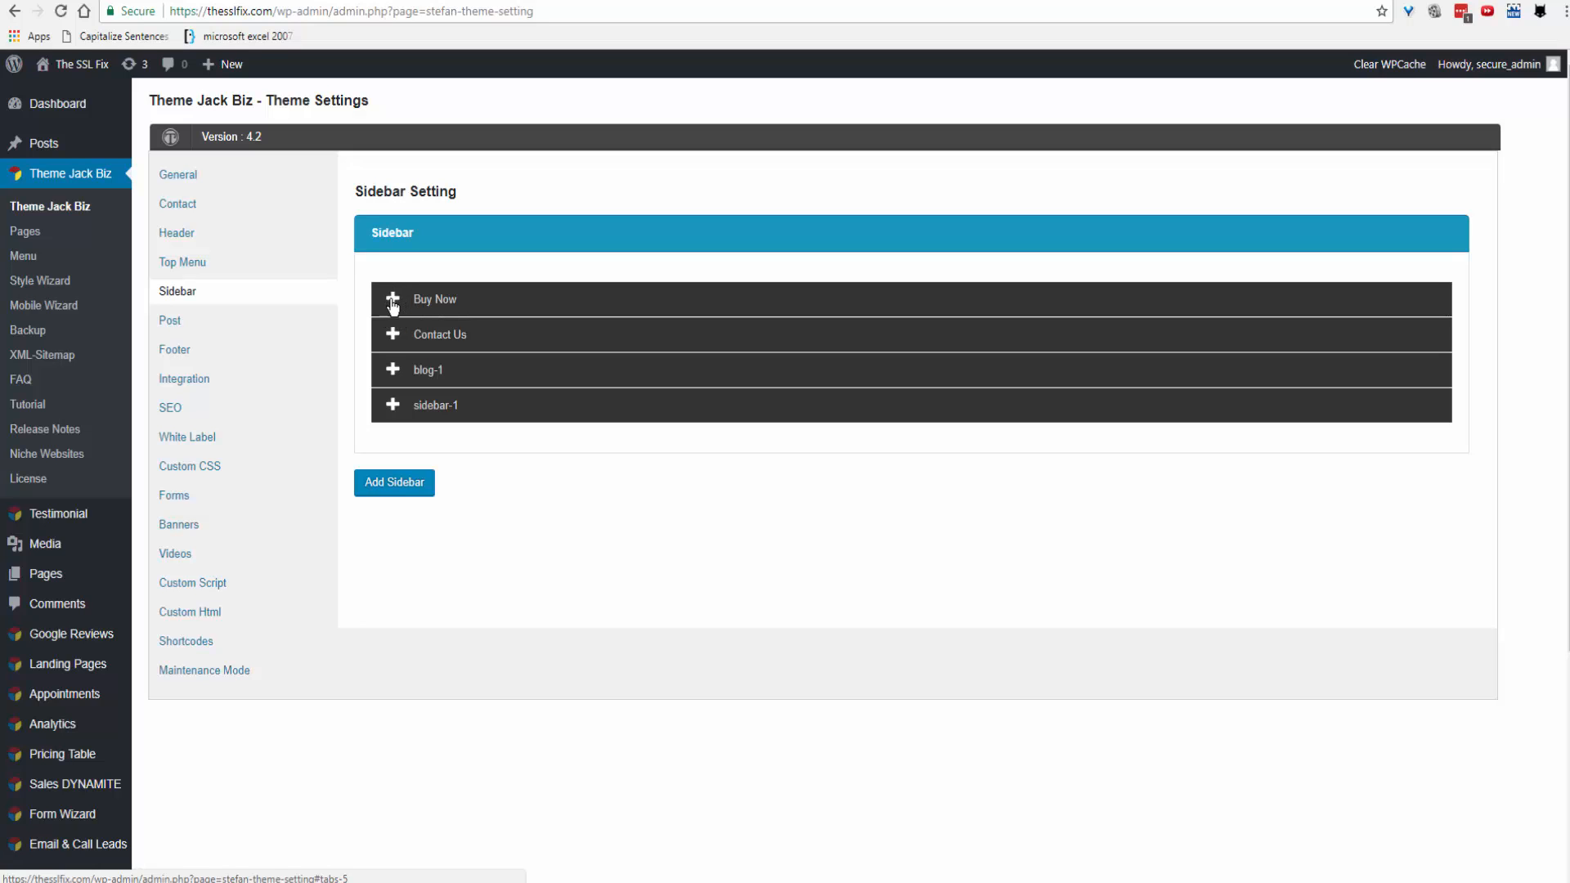
{"action": "left_click", "coordinate": [392, 299]}
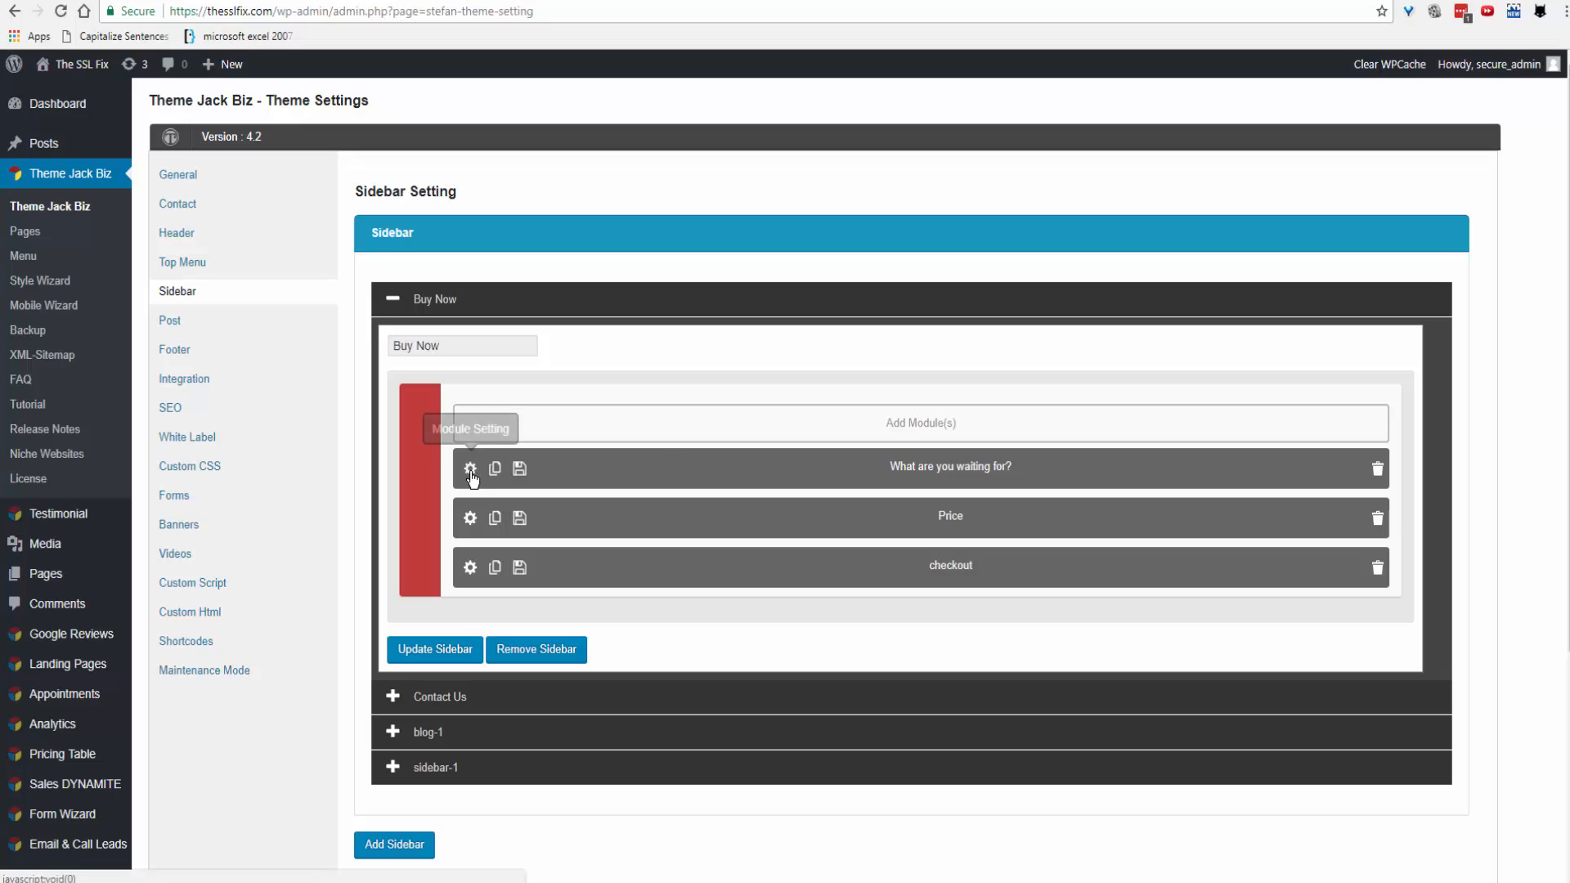
- Set the 'What are you waiting for?' headline to Bold & Italic with 10 px top and bottom padding and save
{"action": "left_click", "coordinate": [469, 468]}
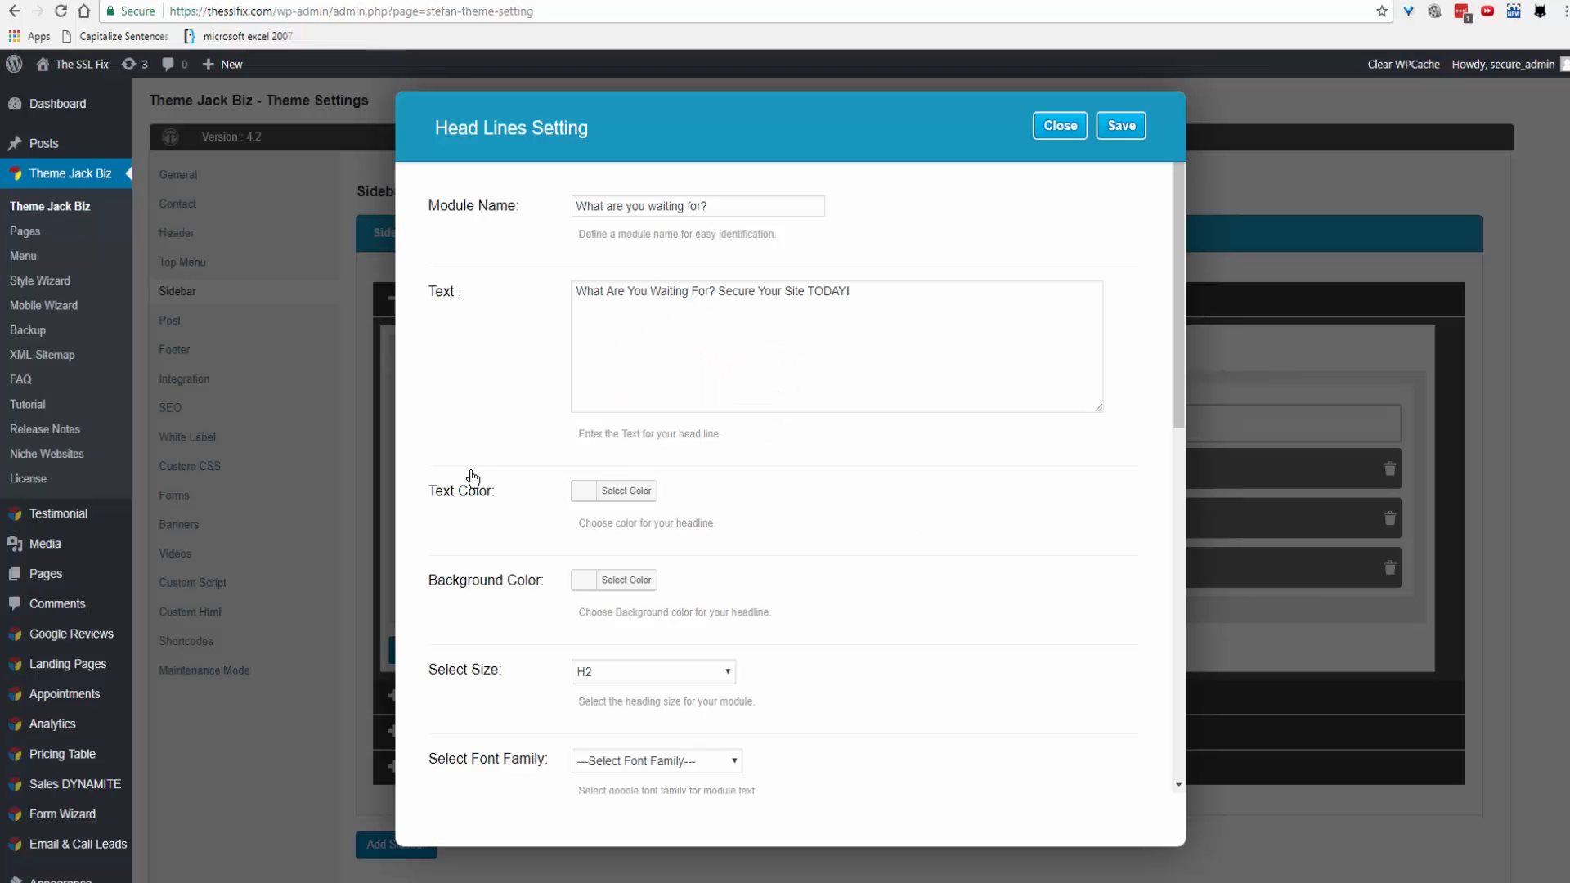
{"action": "mouse_move", "coordinate": [825, 352]}
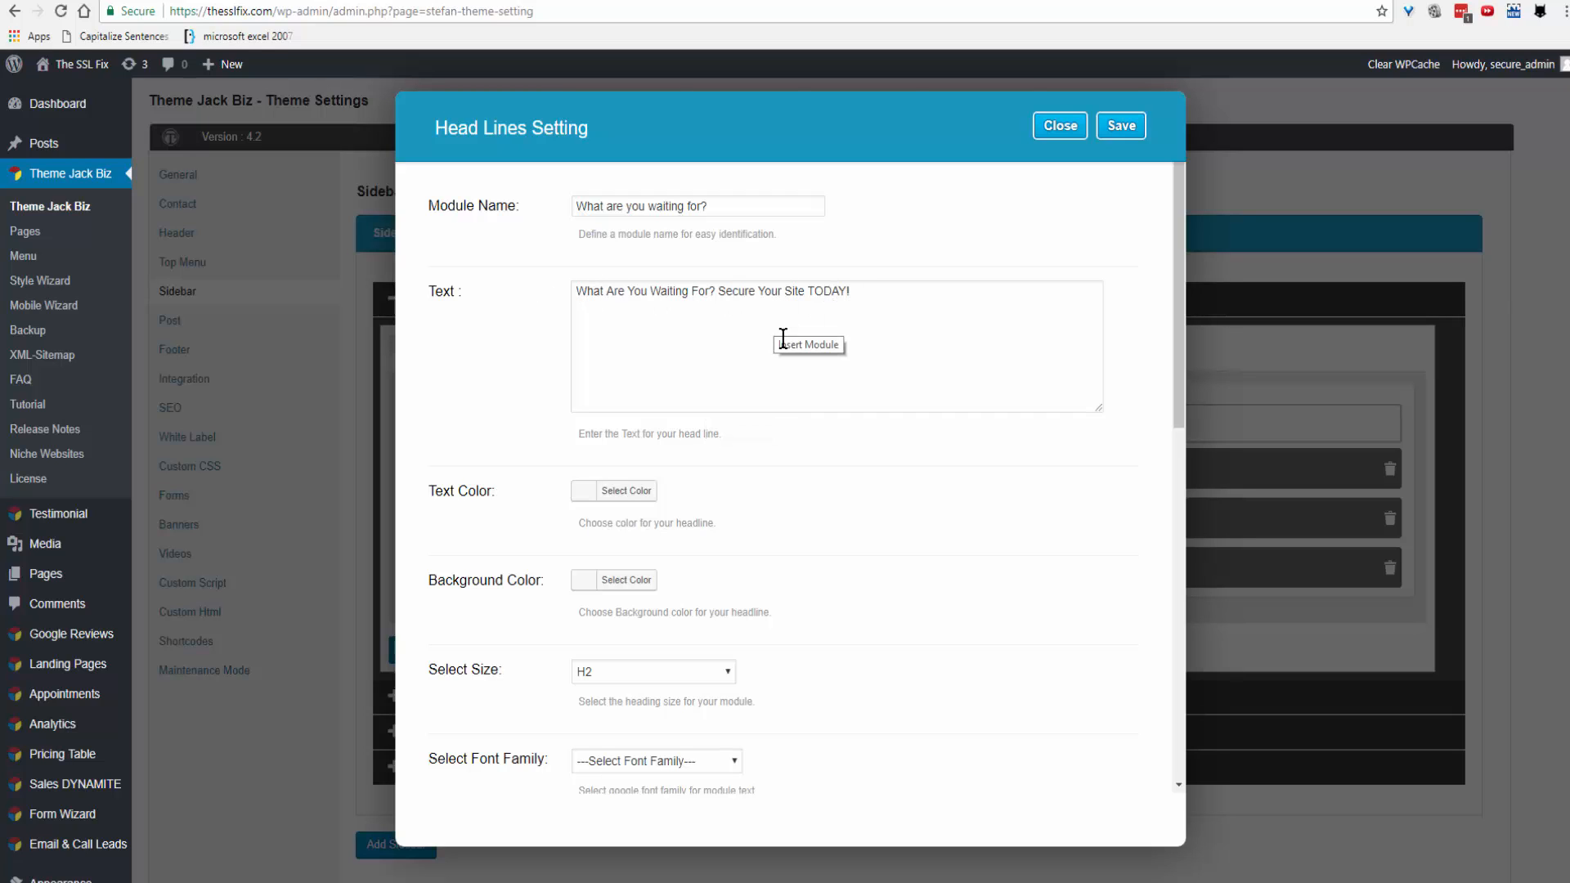
{"action": "scroll", "scroll_direction": "down", "scroll_amount": 3}
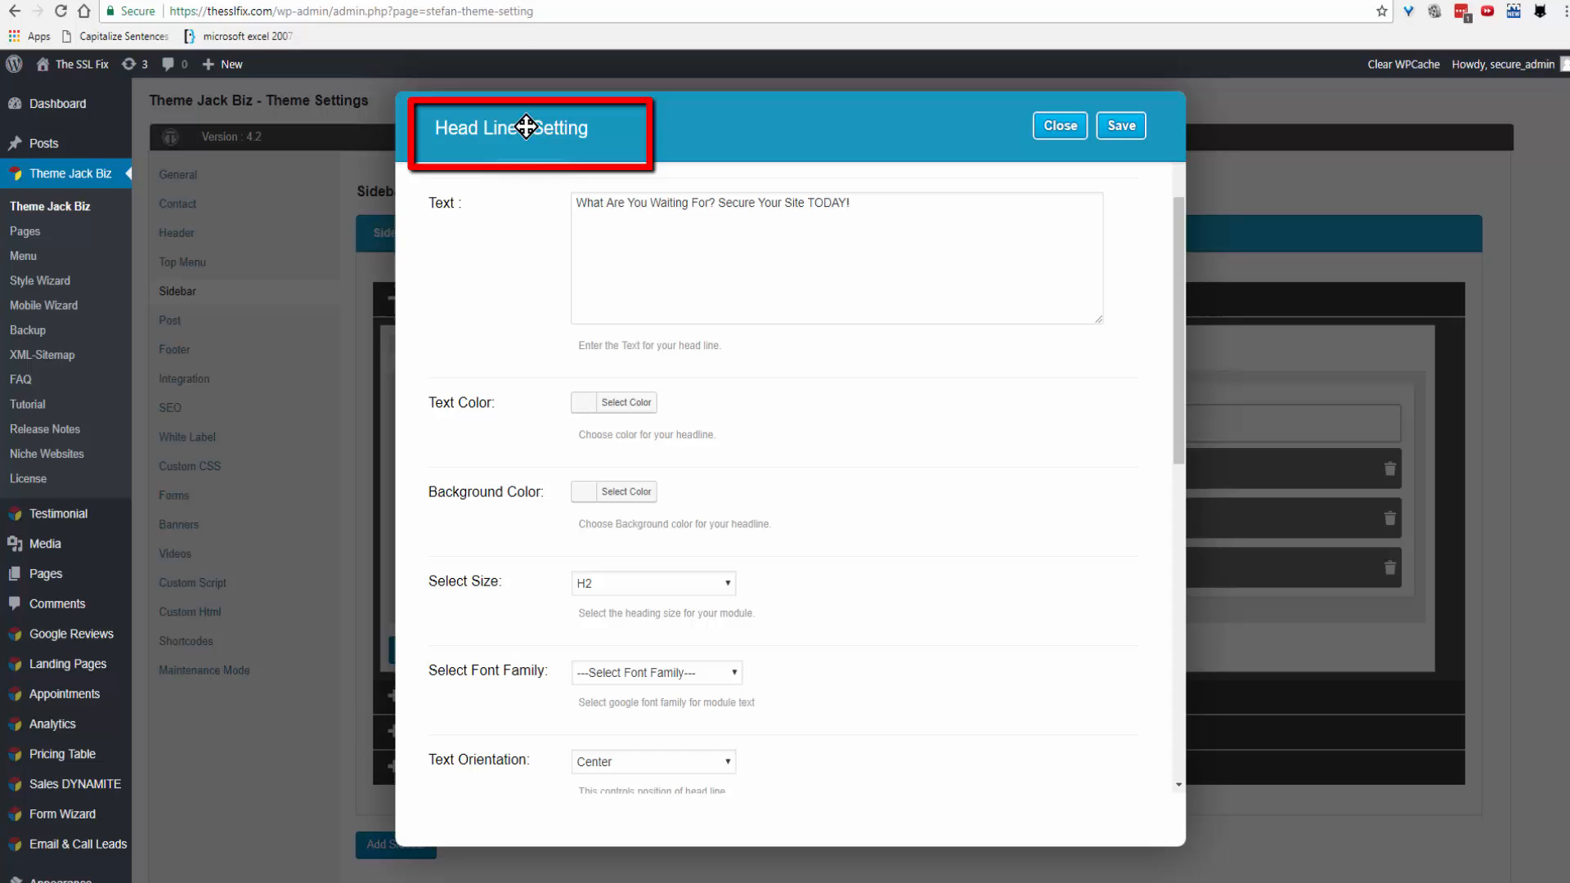
{"action": "mouse_move", "coordinate": [596, 139]}
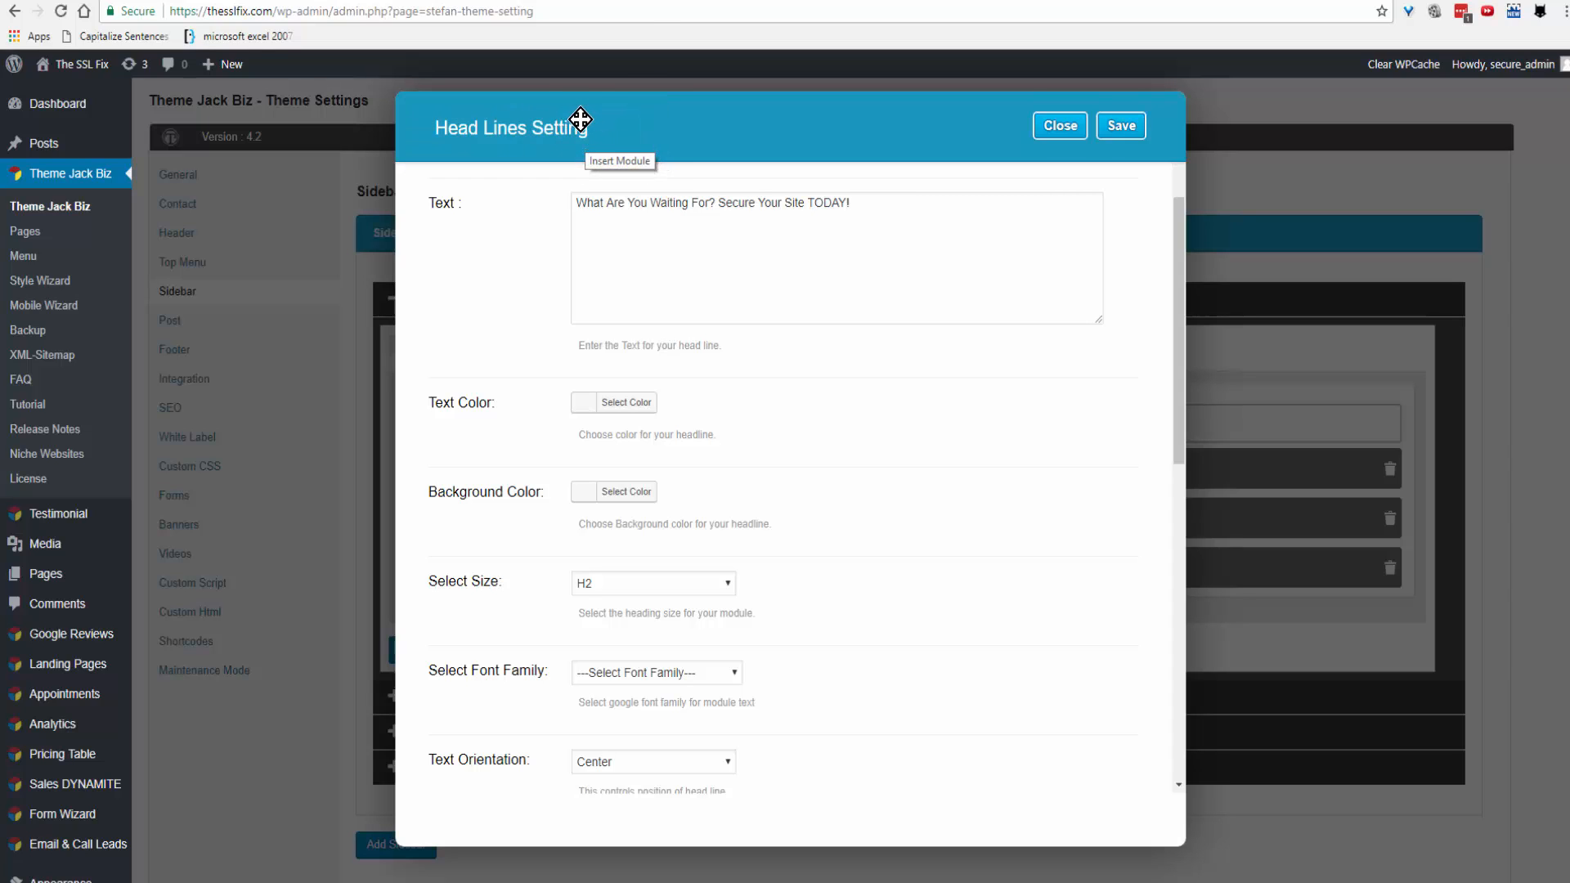
{"action": "left_click", "coordinate": [627, 406]}
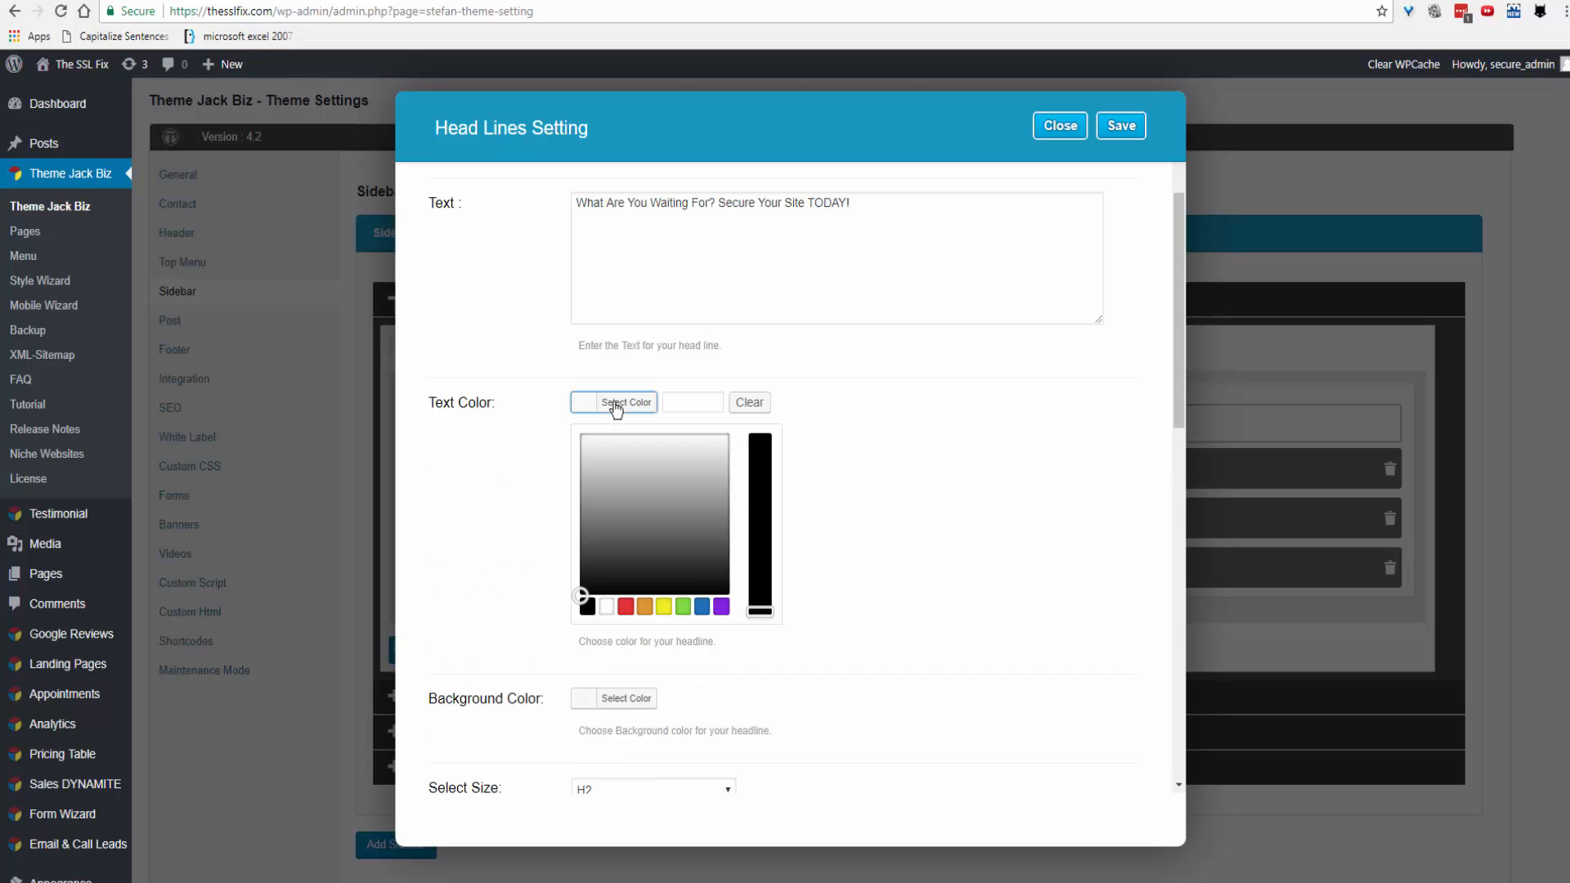
{"action": "scroll", "scroll_direction": "down", "scroll_amount": 3}
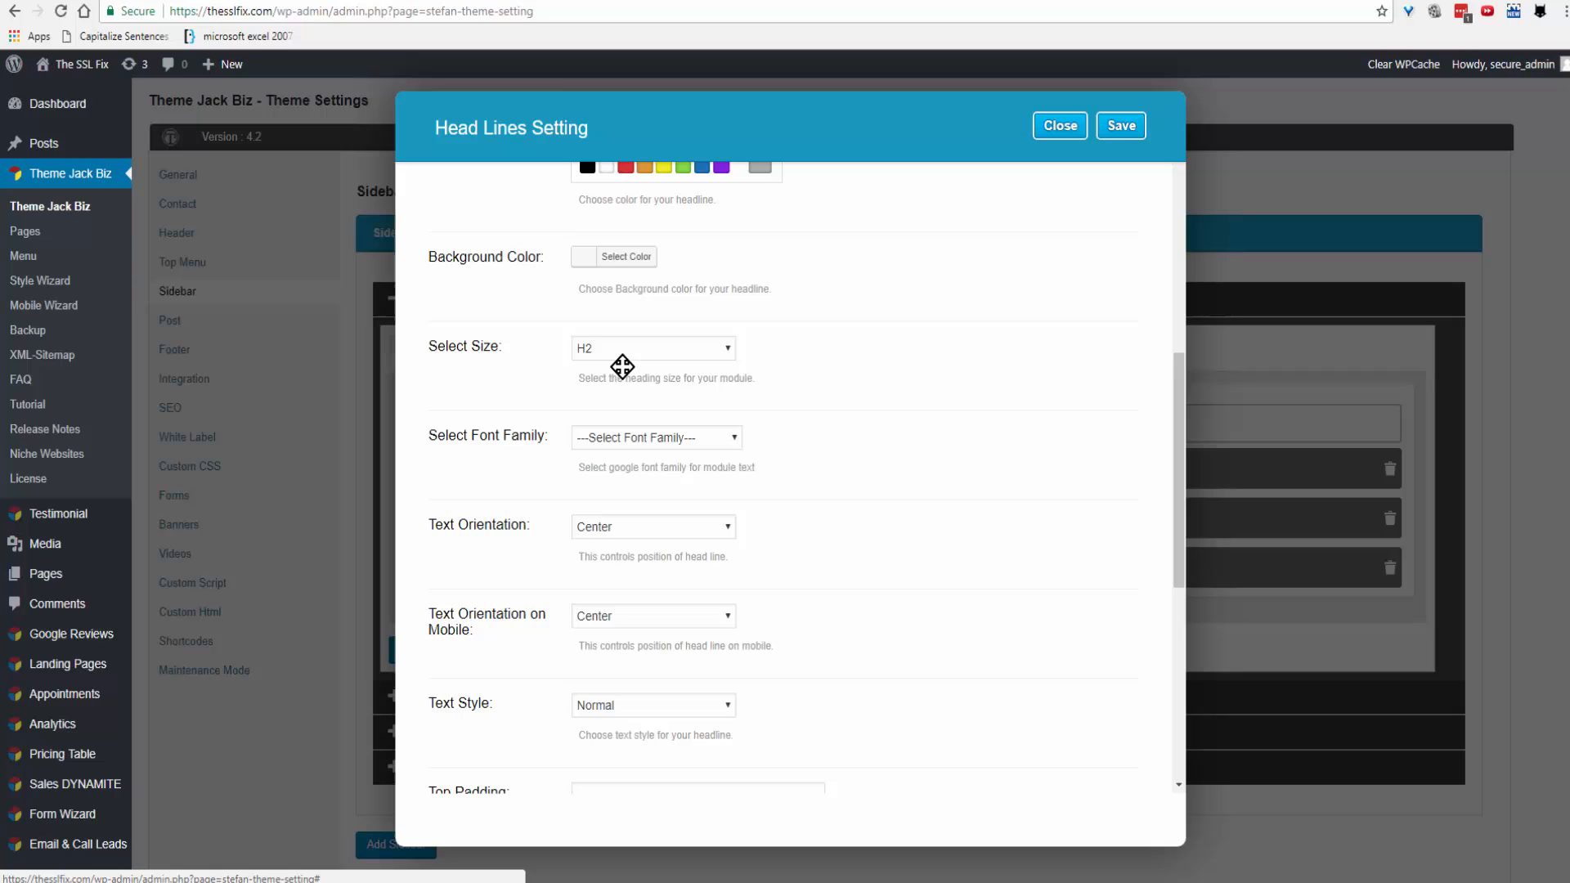
{"action": "mouse_move", "coordinate": [616, 369]}
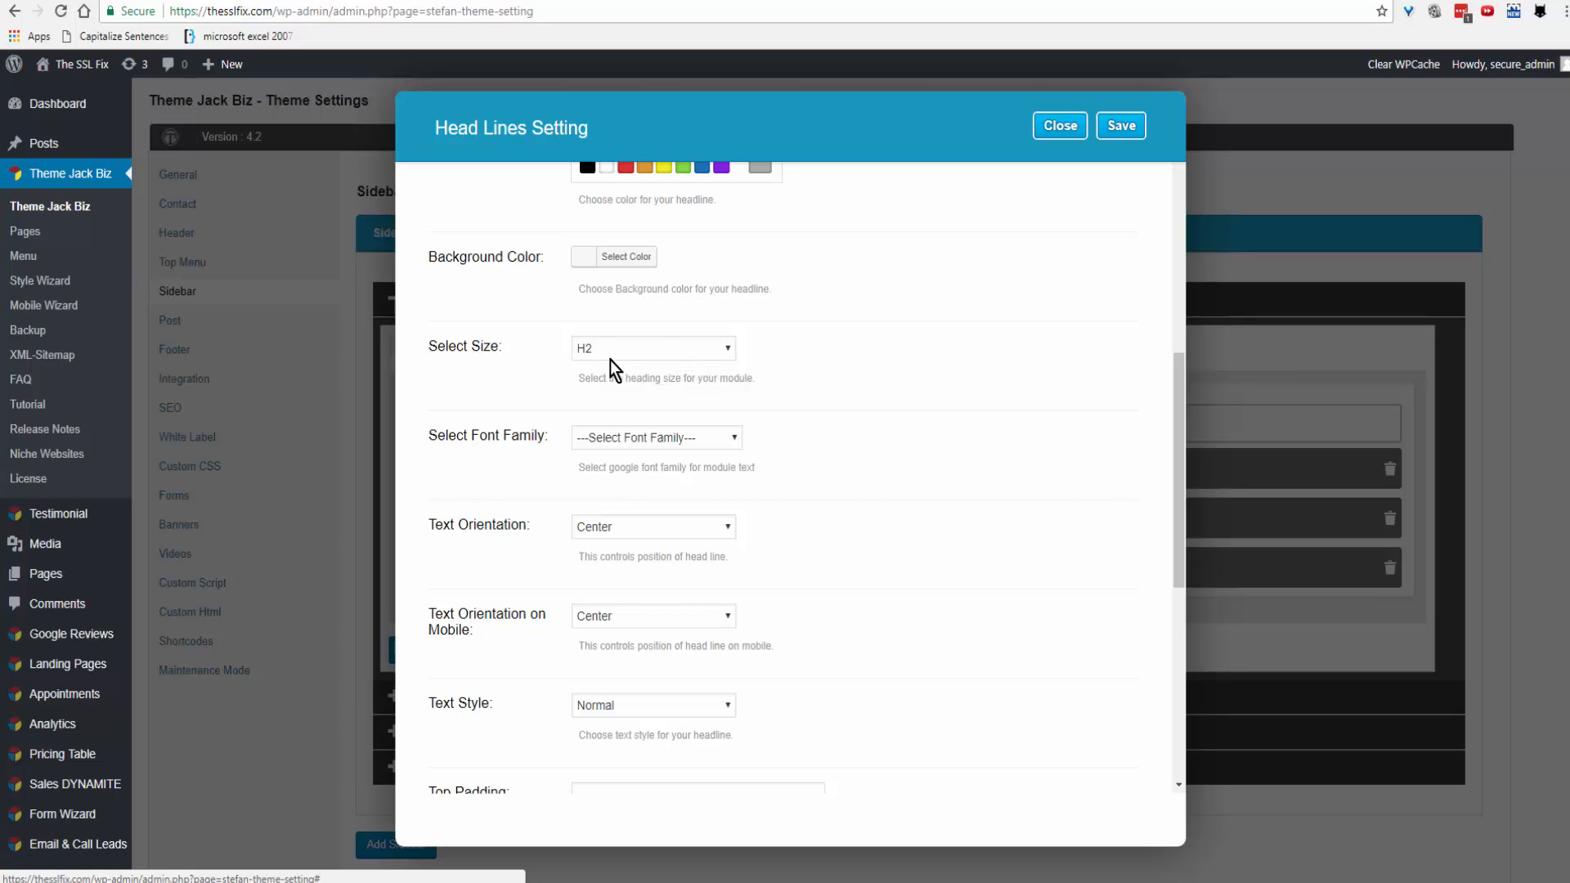
{"action": "mouse_move", "coordinate": [583, 358]}
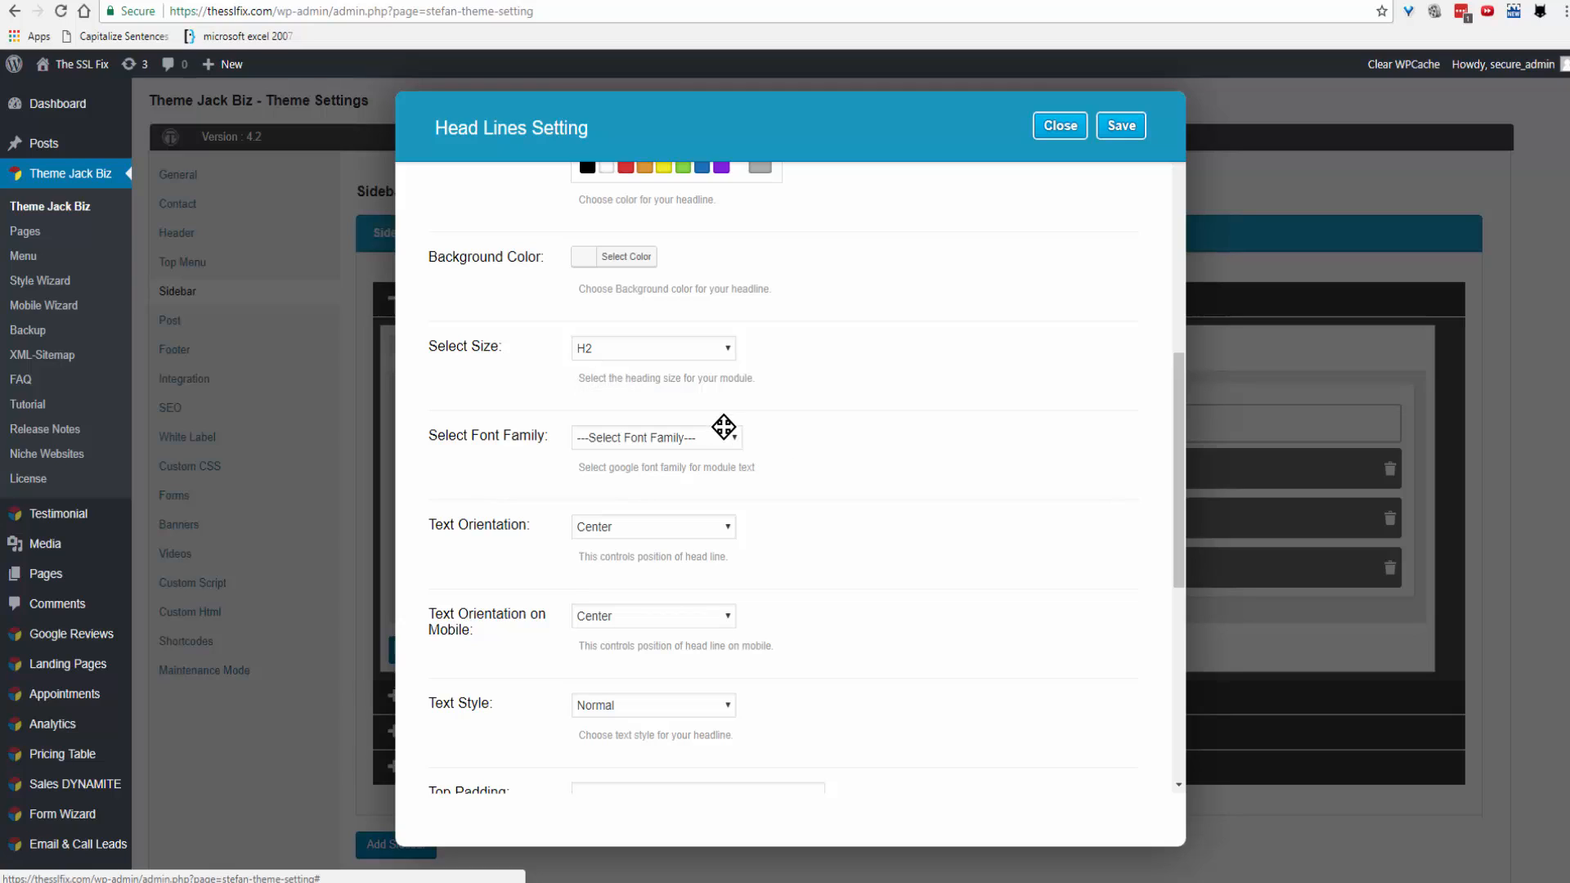
{"action": "mouse_move", "coordinate": [734, 450]}
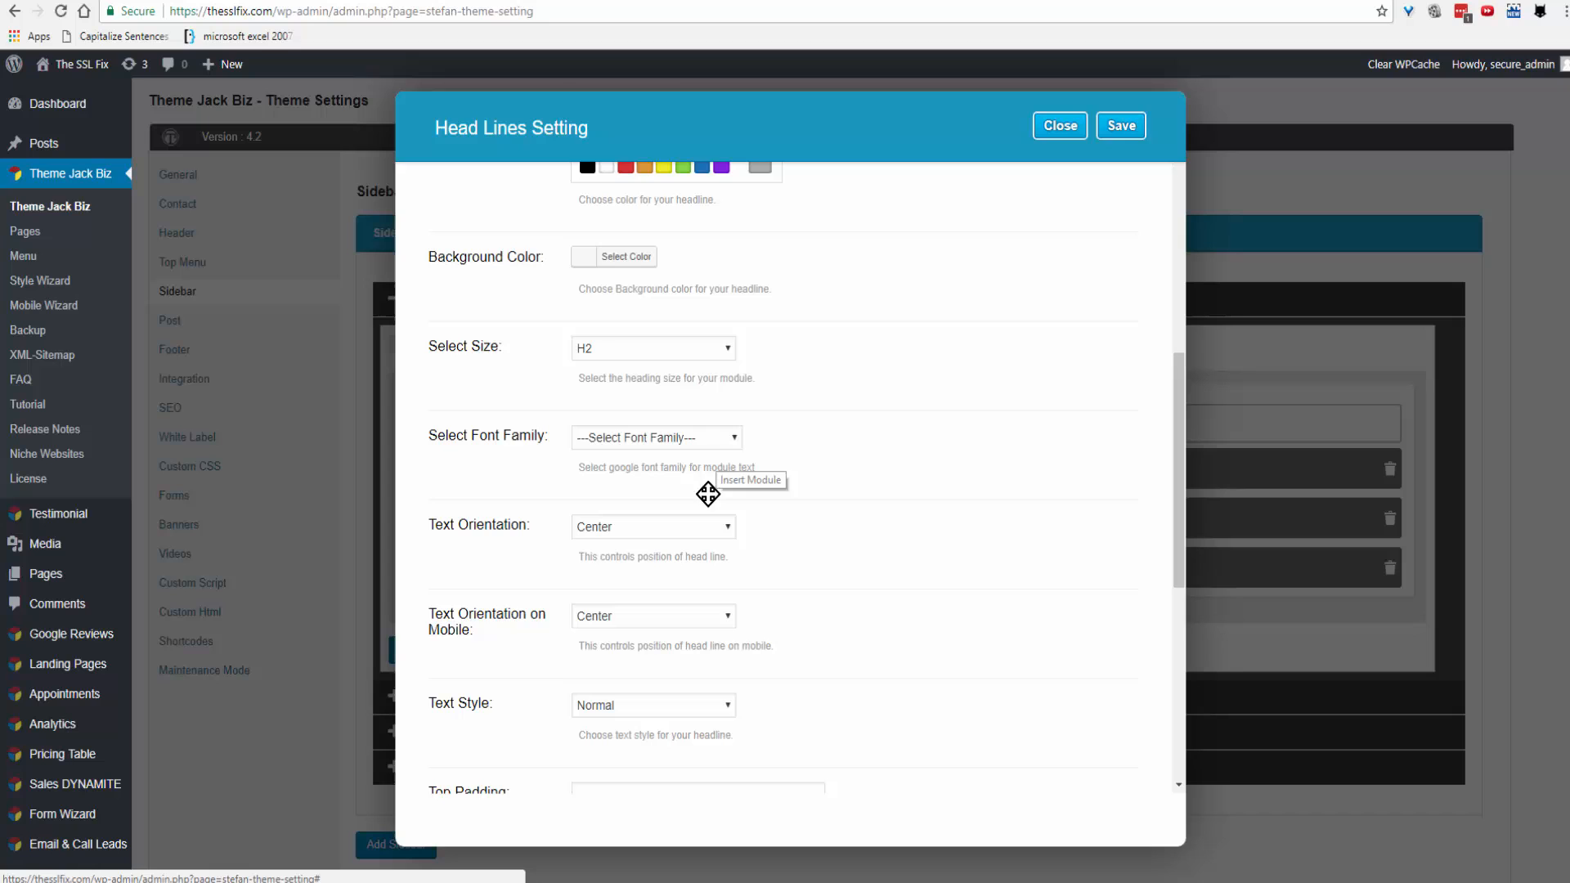
{"action": "scroll", "scroll_direction": "down", "scroll_amount": 3}
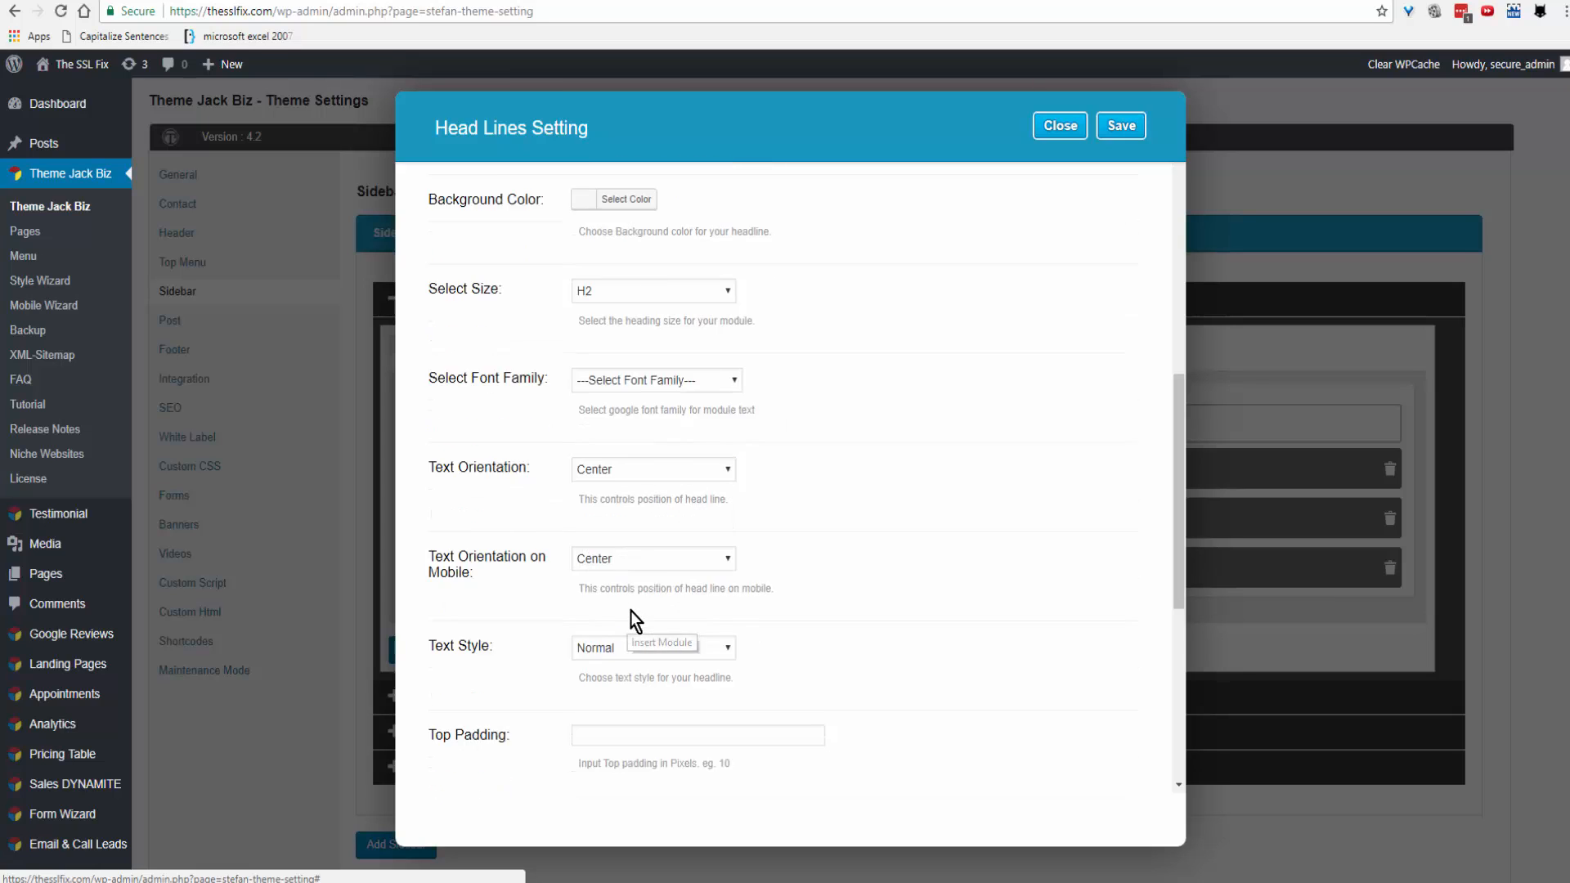
{"action": "scroll", "scroll_direction": "down", "scroll_amount": 3}
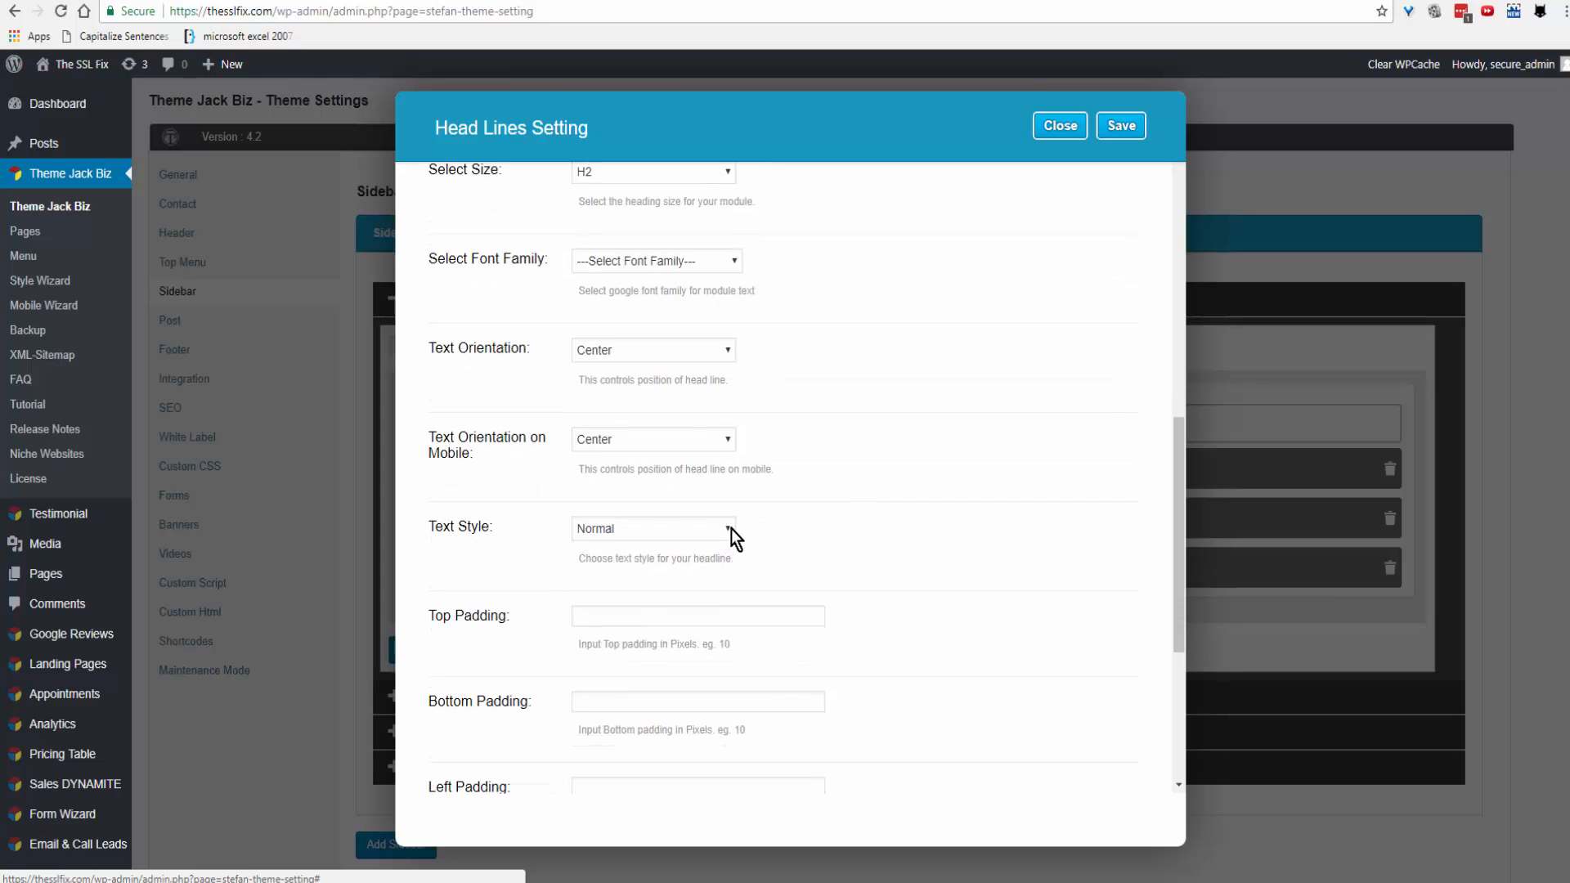
{"action": "left_click", "coordinate": [652, 528]}
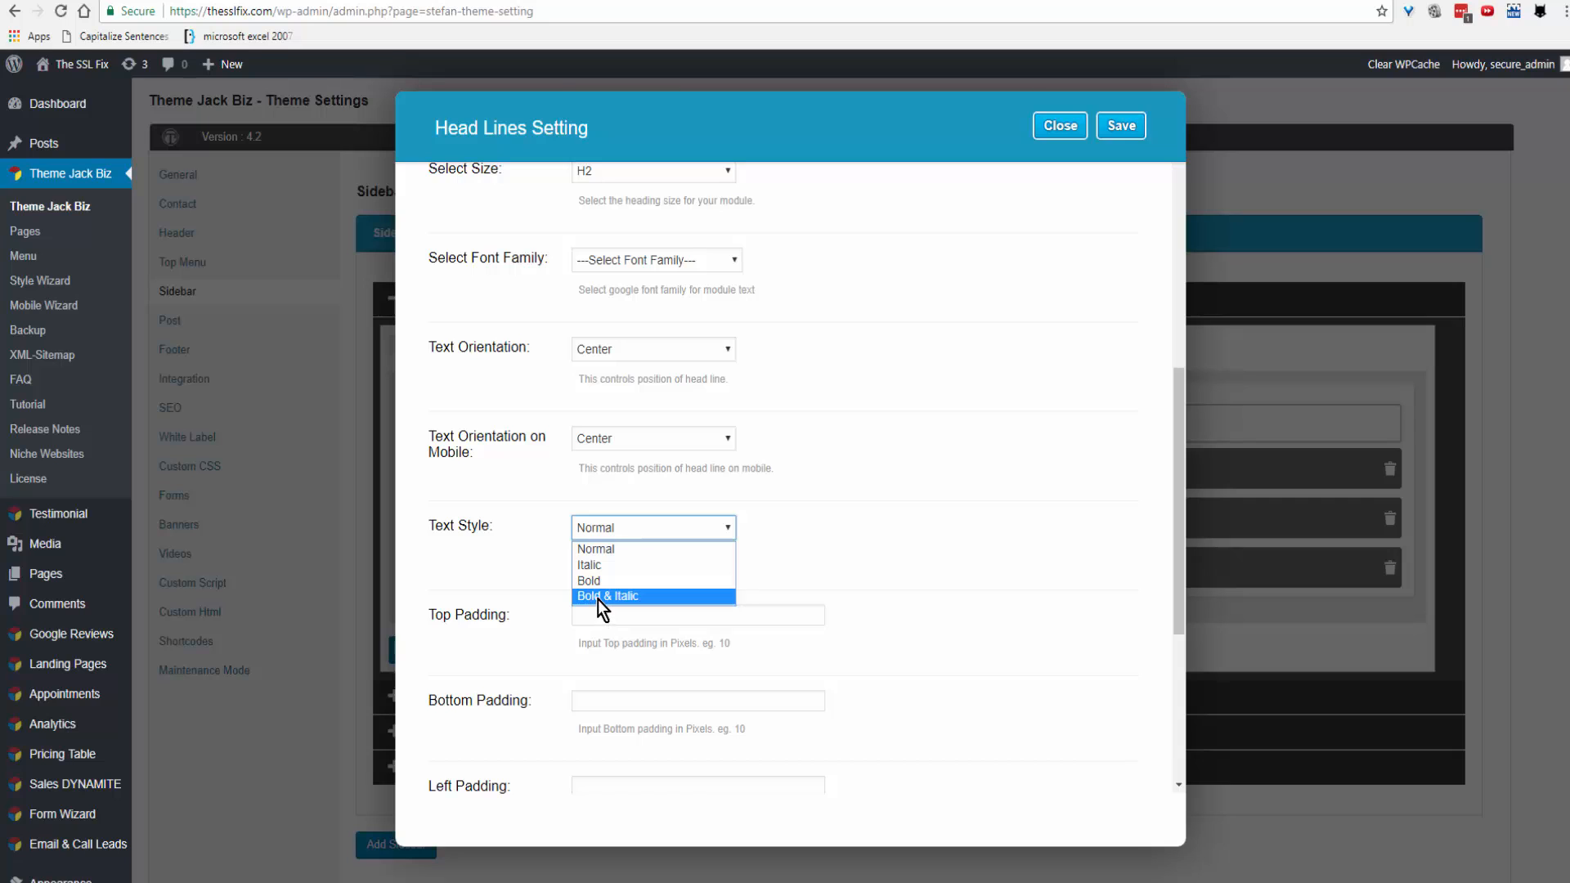
{"action": "left_click", "coordinate": [606, 596]}
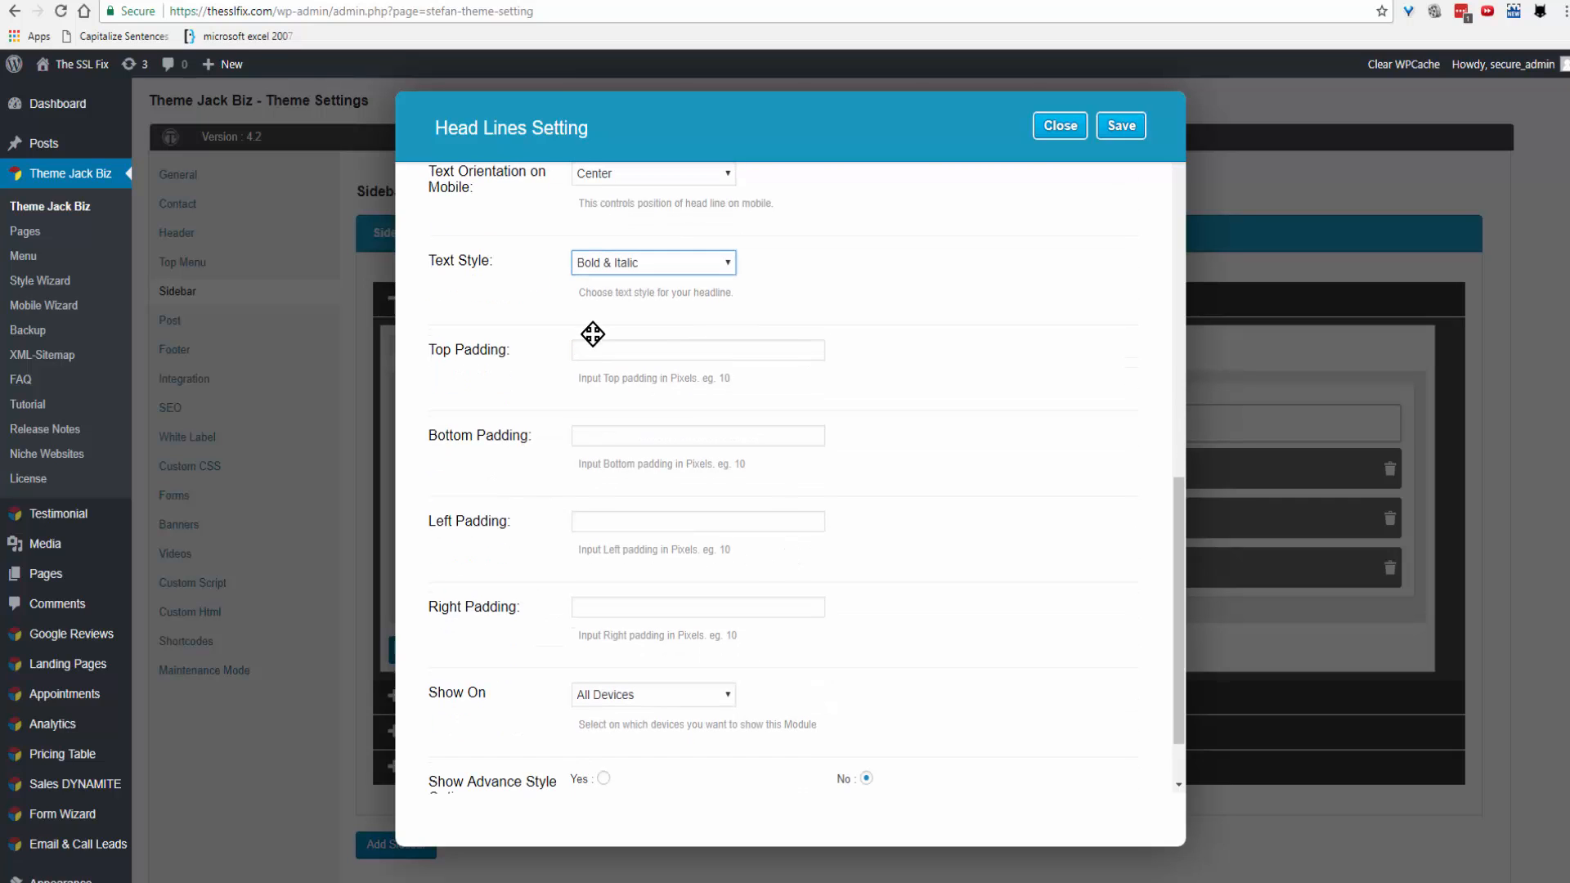
{"action": "mouse_move", "coordinate": [598, 422]}
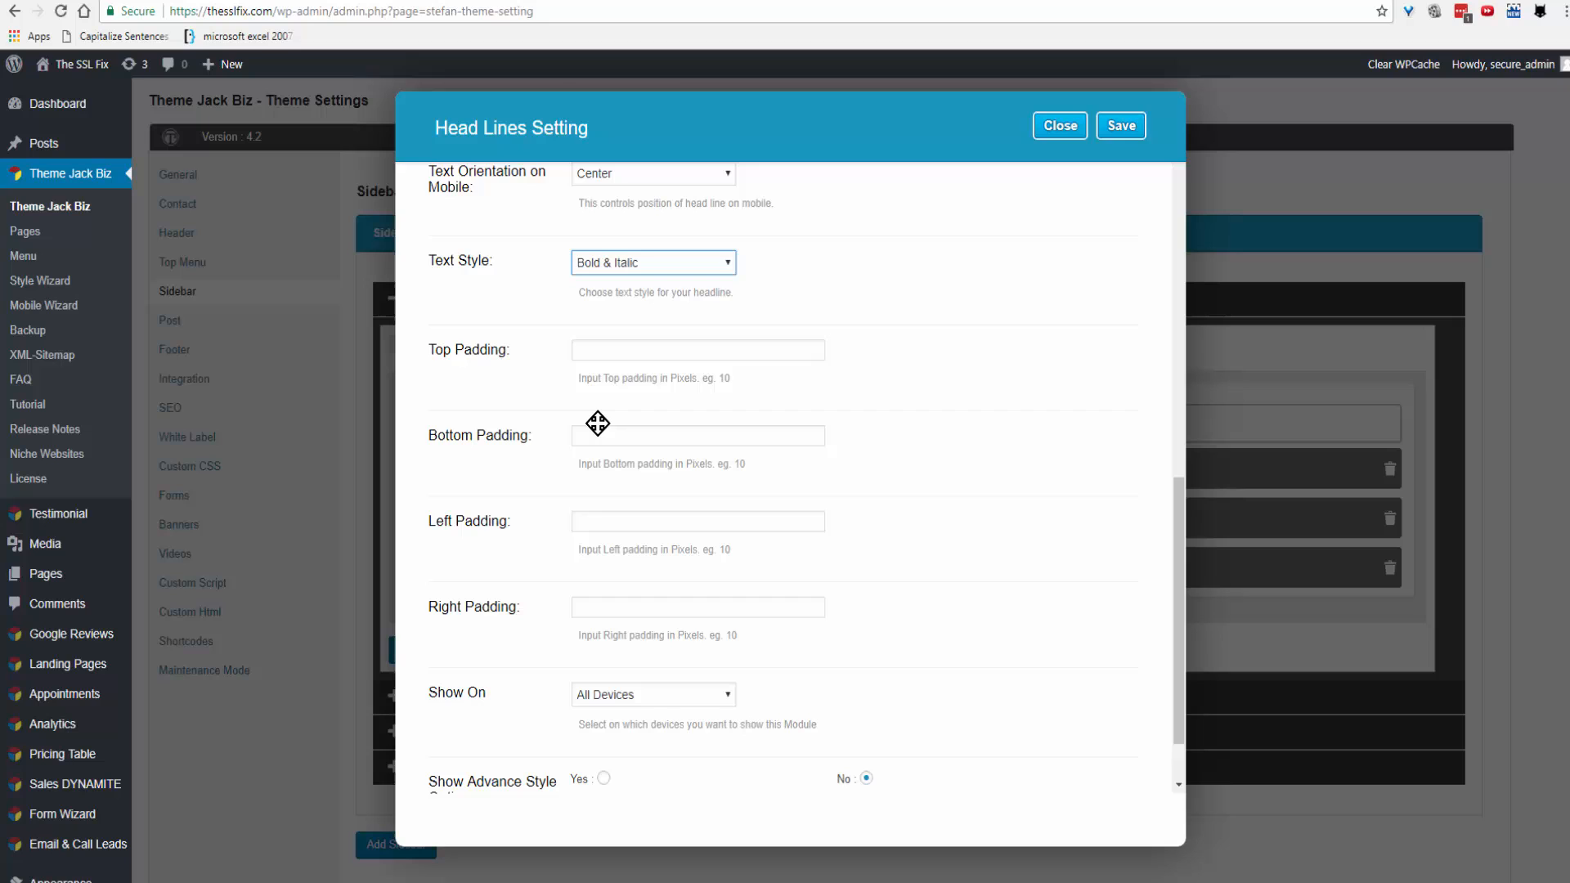
{"action": "mouse_move", "coordinate": [591, 606]}
{"action": "type", "text": "10"}
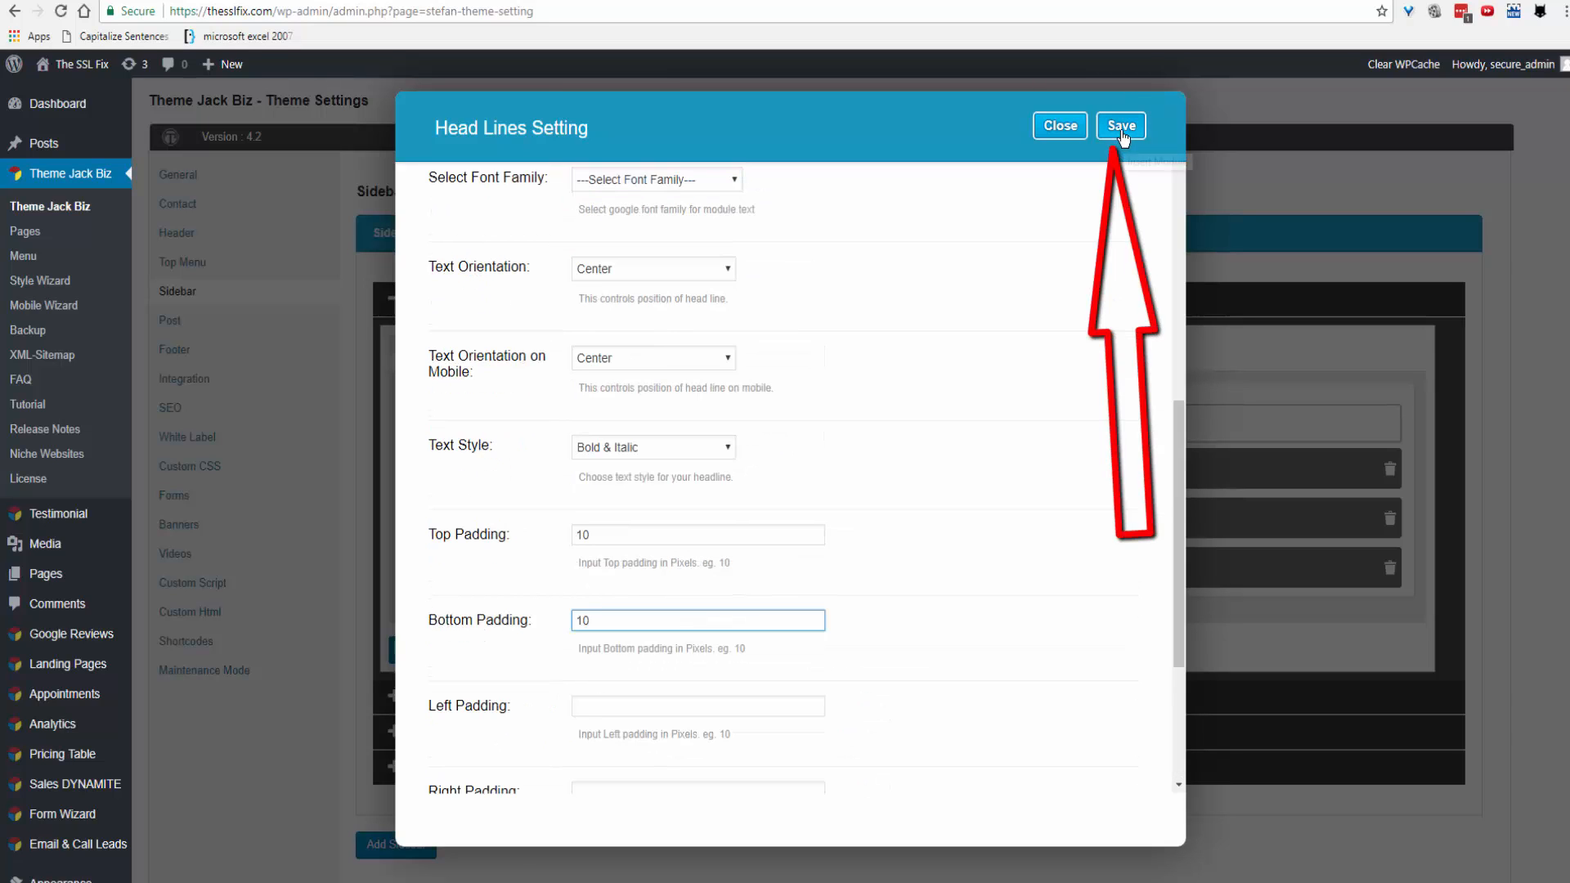
{"action": "left_click", "coordinate": [1120, 125]}
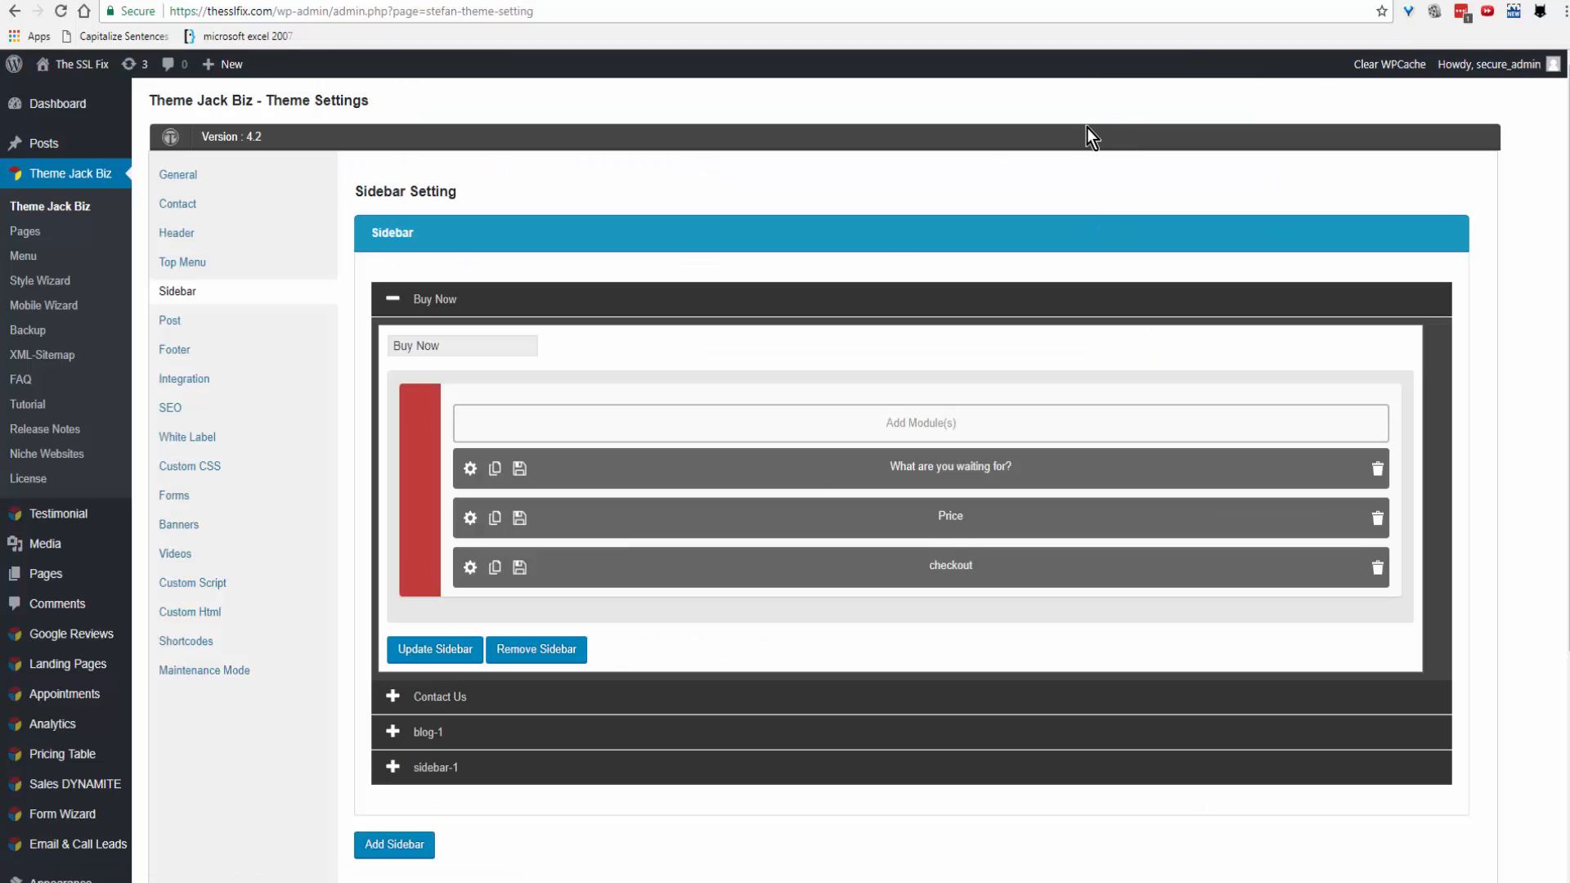
{"action": "mouse_move", "coordinate": [471, 520]}
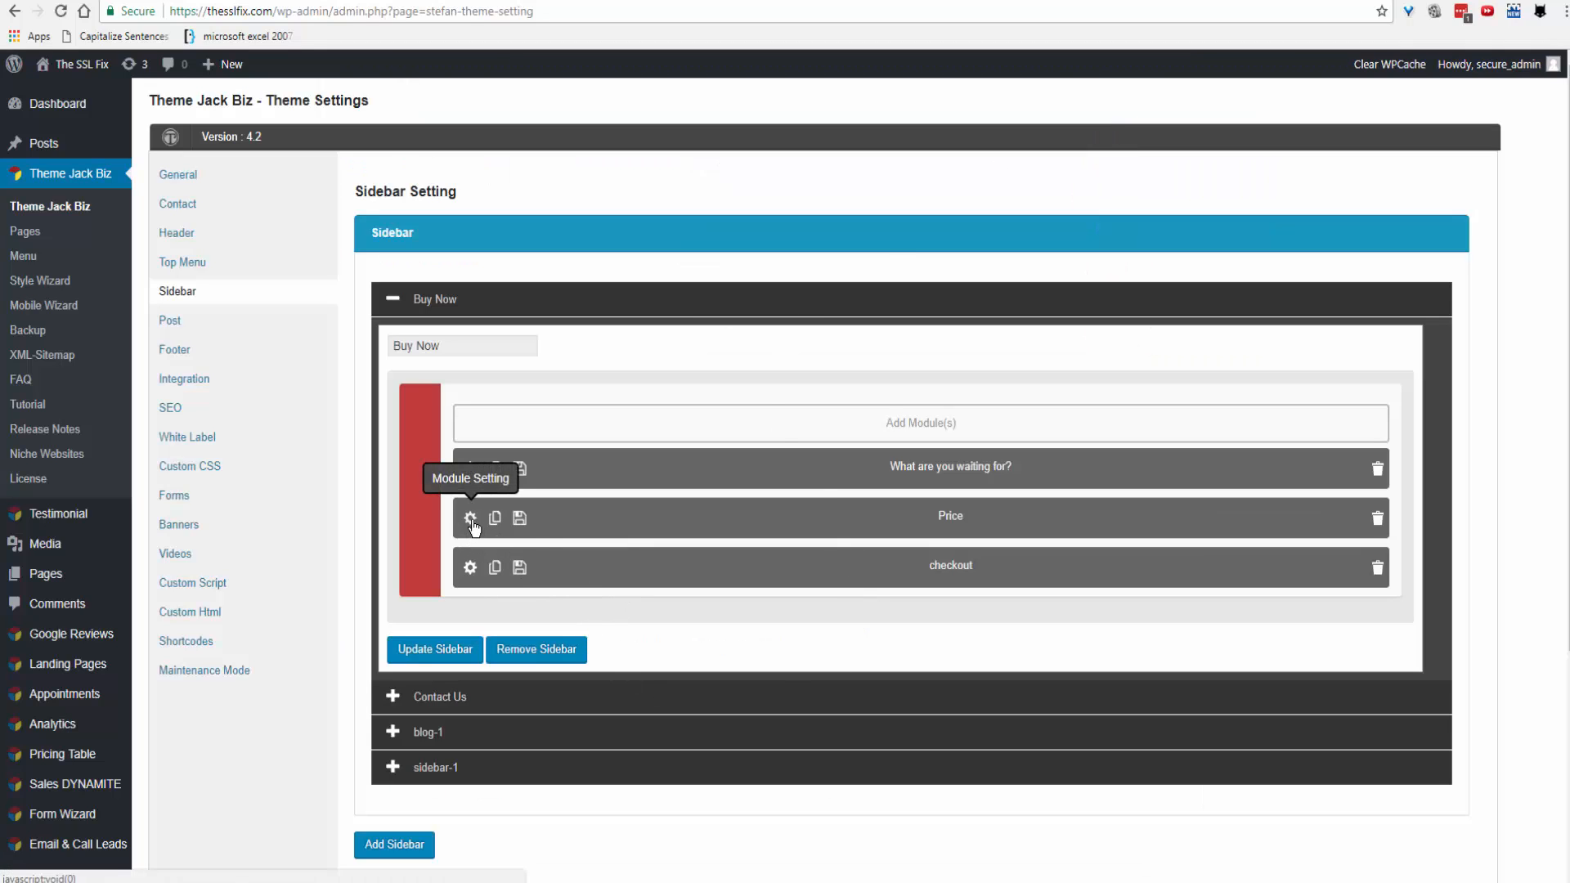
- Give the Price headline 'Only $147 Today! Save $50' a top padding of 10
{"action": "left_click", "coordinate": [469, 518]}
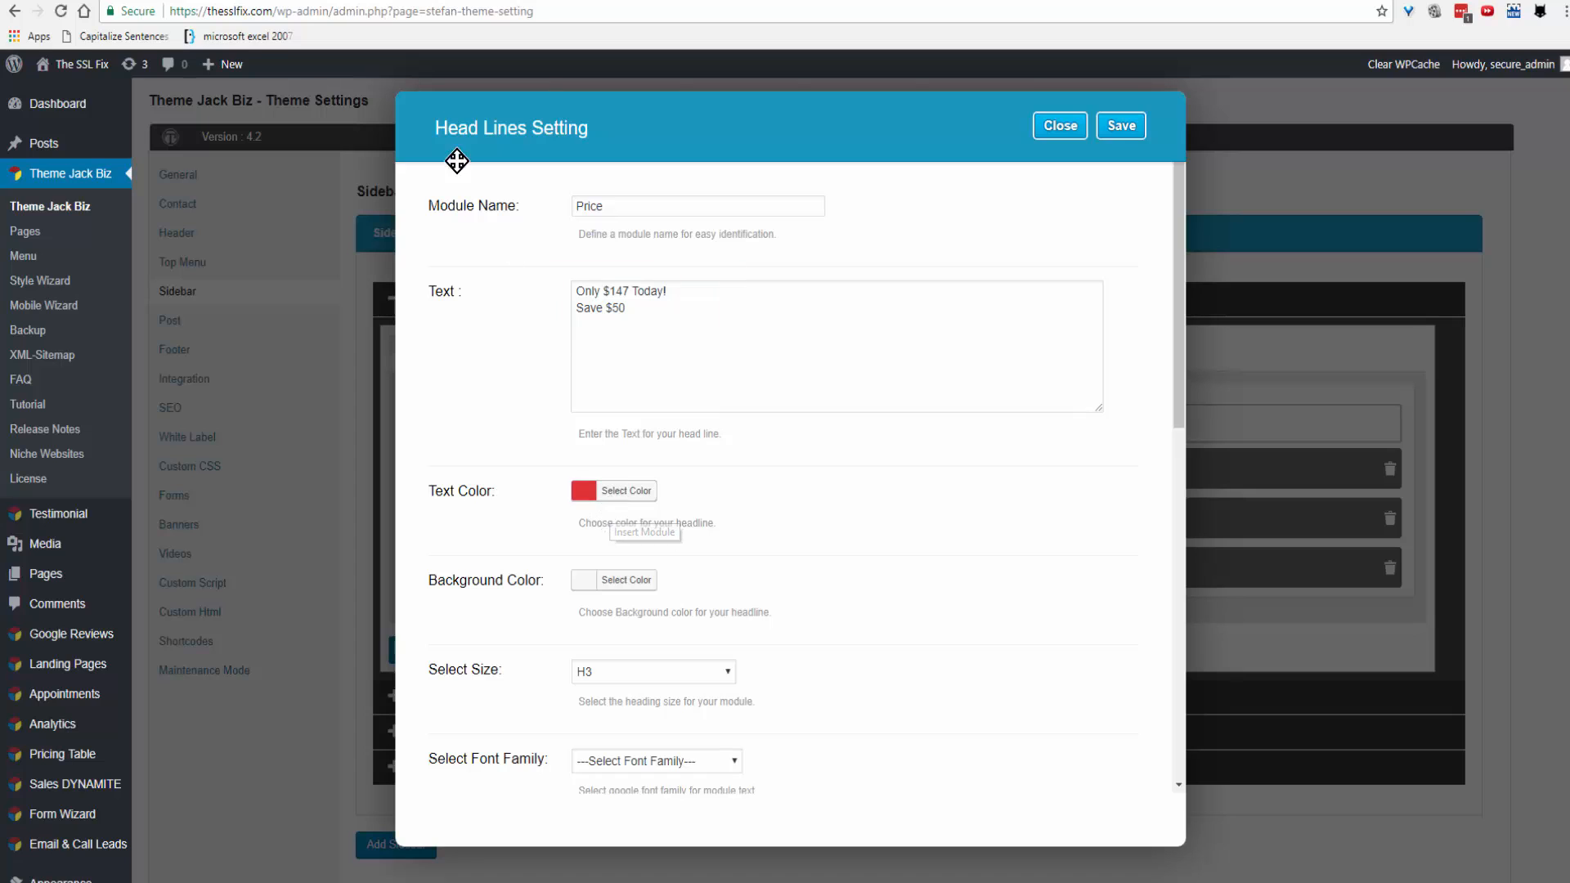
{"action": "mouse_move", "coordinate": [532, 161]}
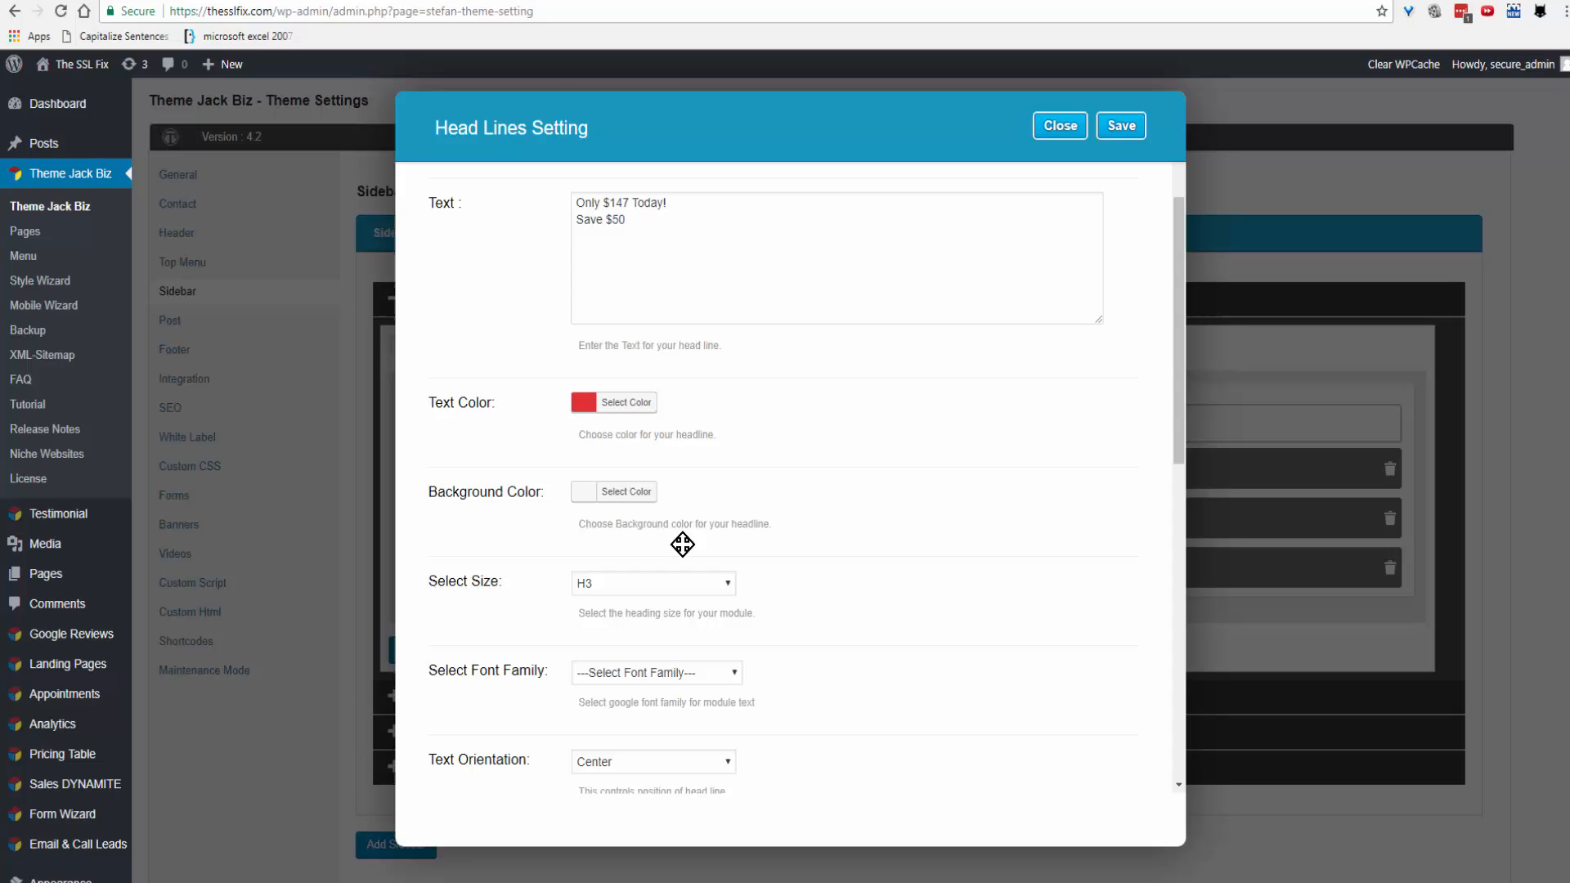
{"action": "mouse_move", "coordinate": [602, 627]}
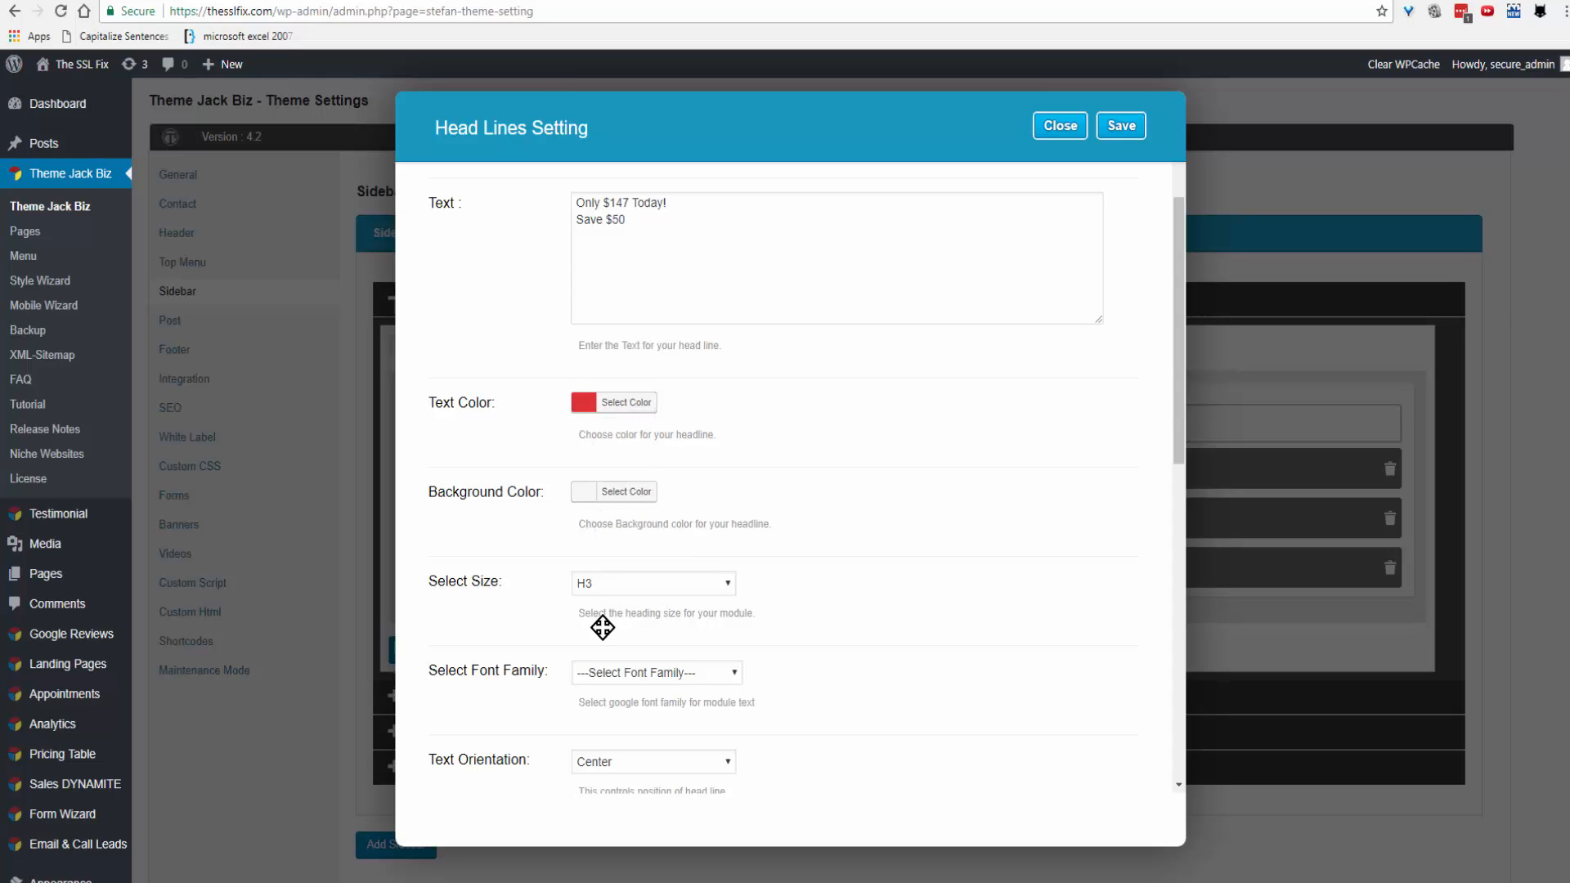
{"action": "scroll", "scroll_direction": "down", "scroll_amount": 3}
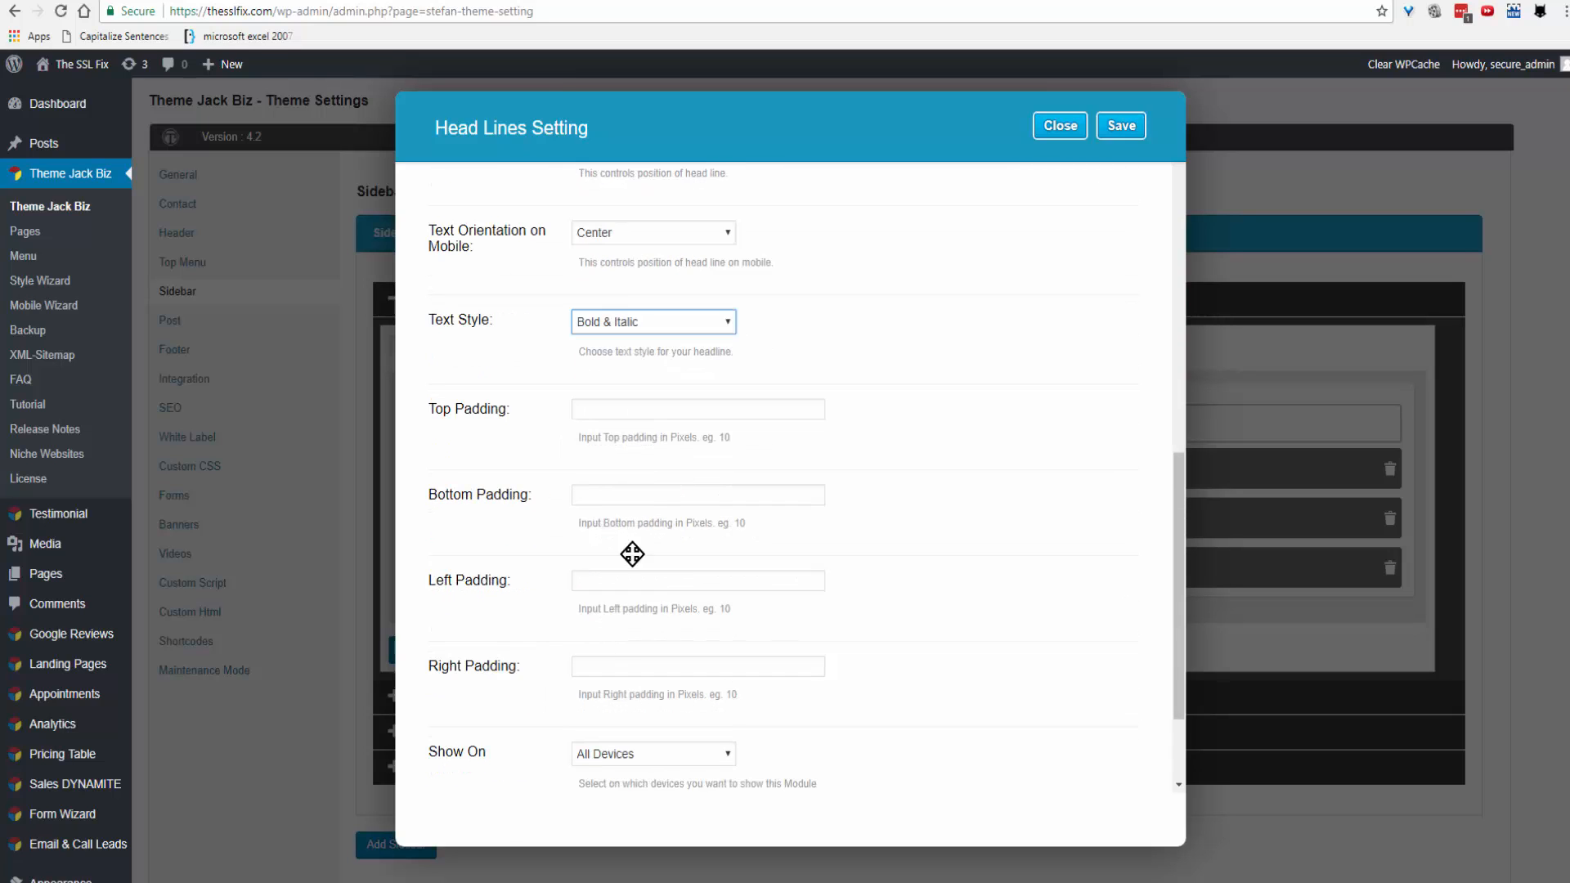
{"action": "mouse_move", "coordinate": [615, 621]}
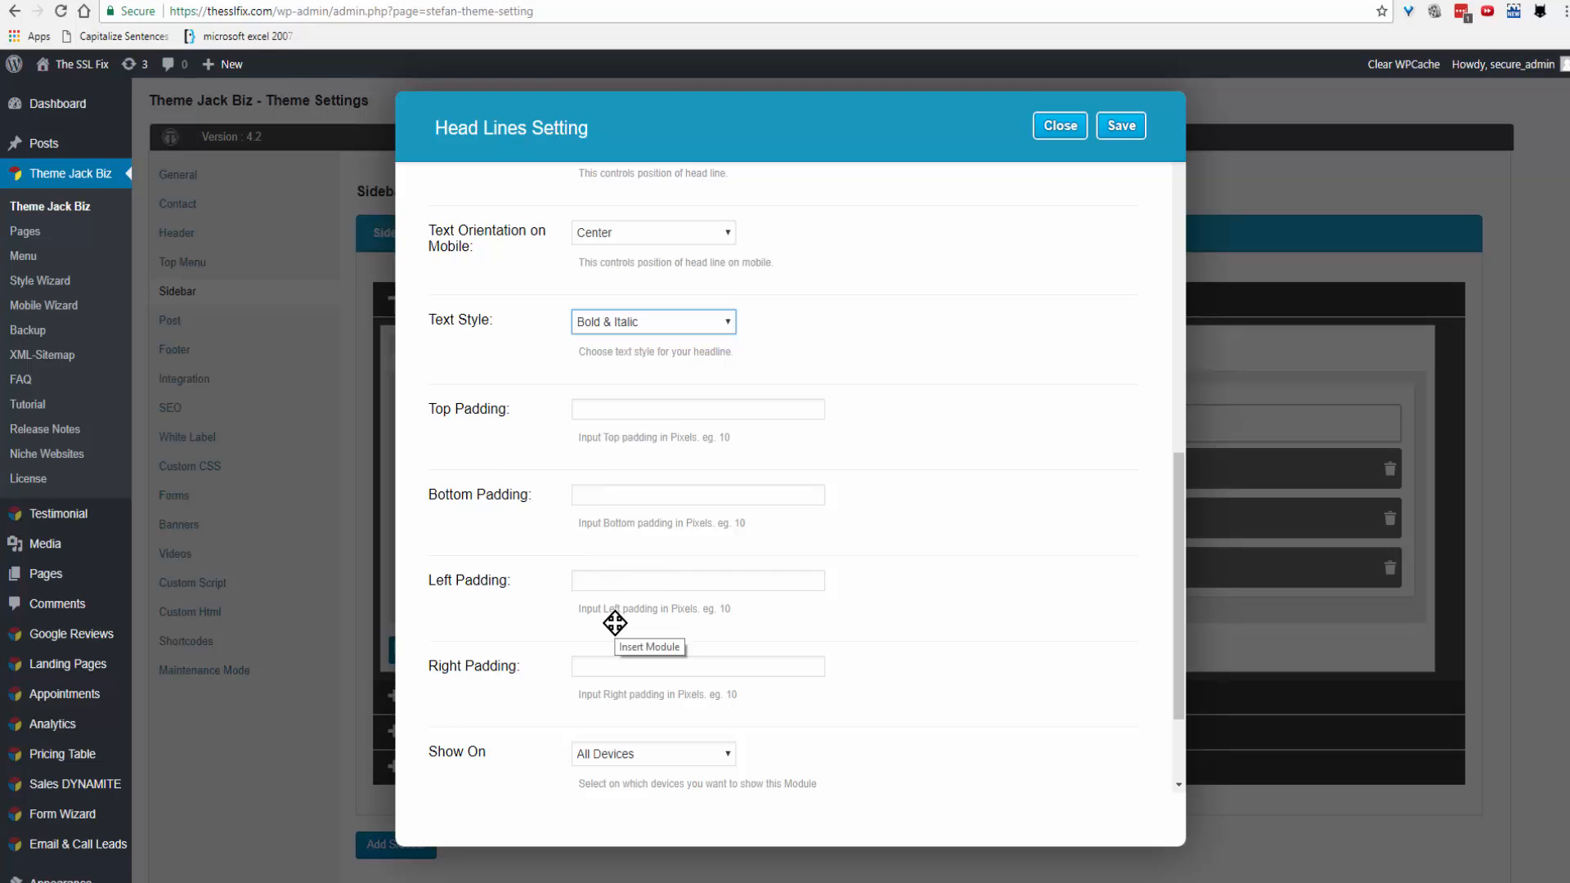
{"action": "left_click", "coordinate": [697, 409]}
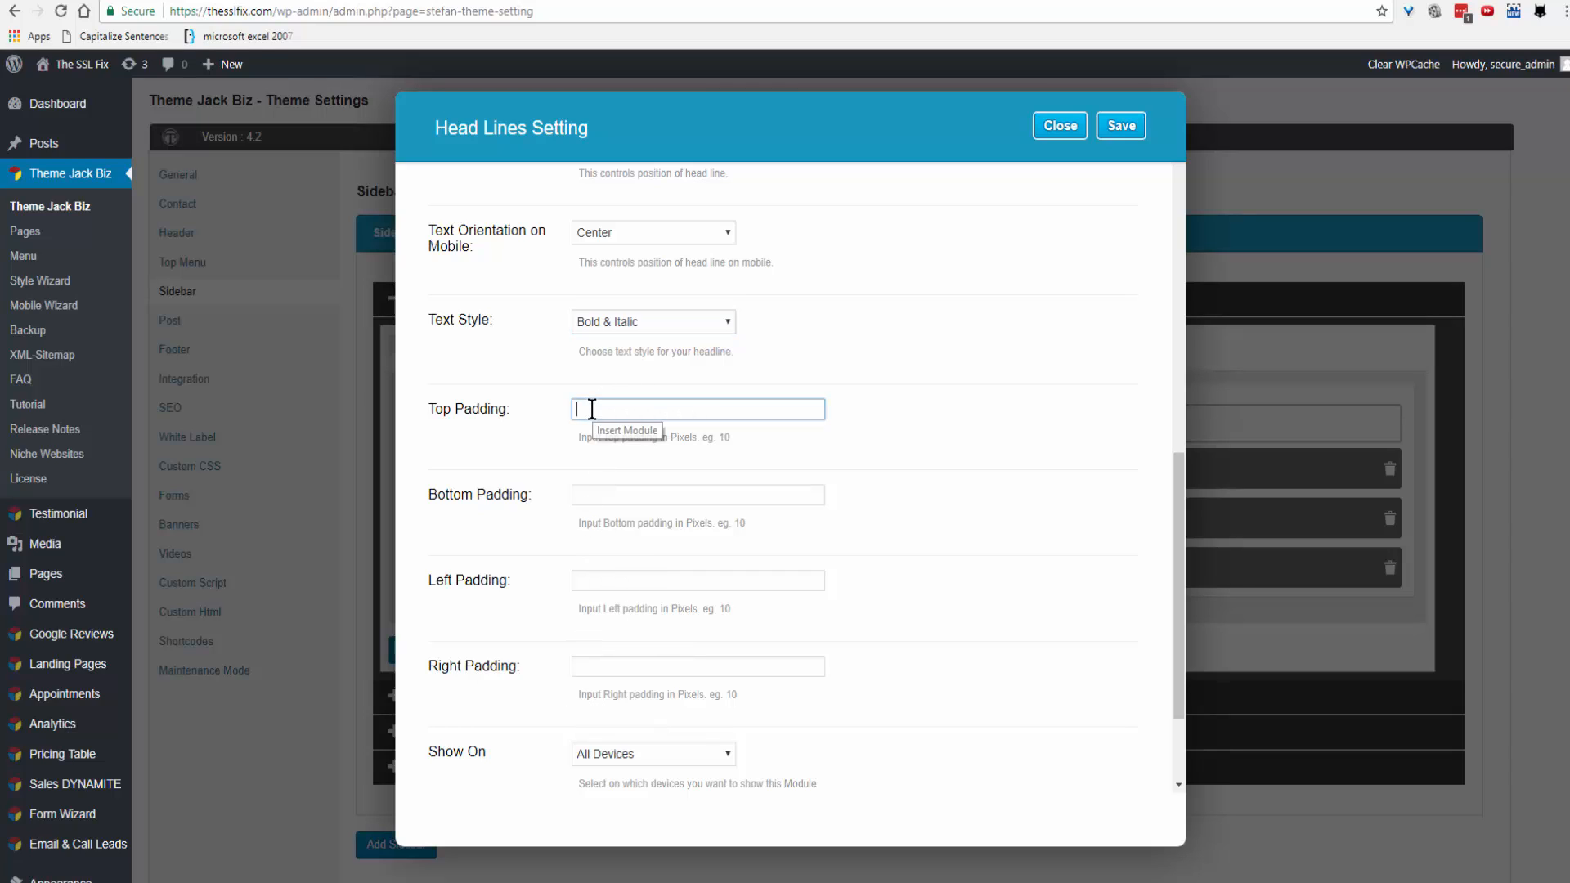
{"action": "type", "text": "10"}
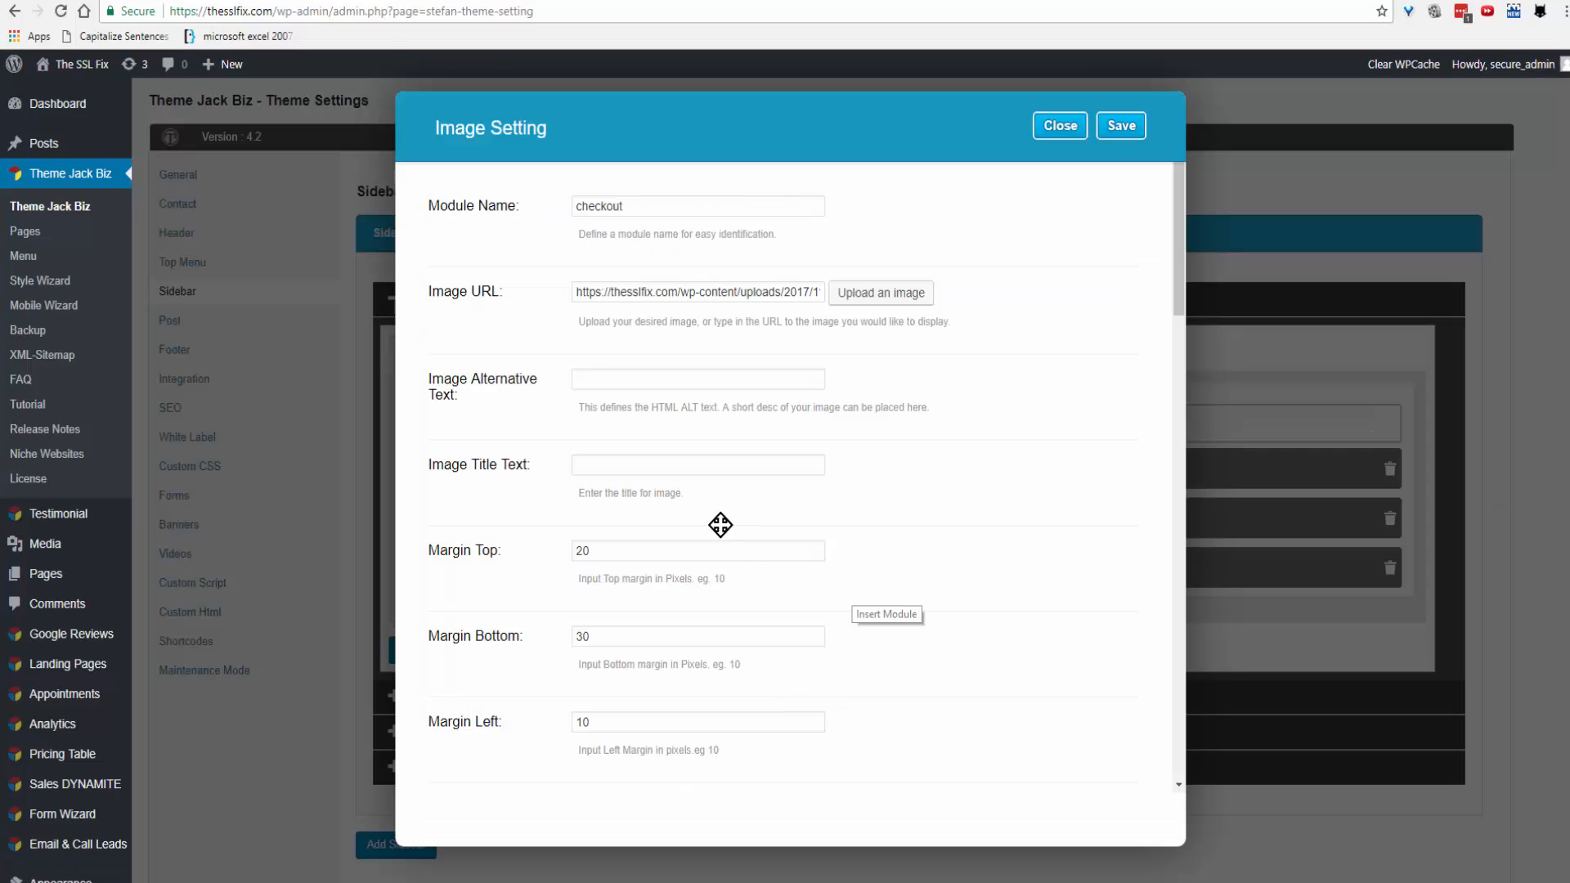
{"action": "scroll", "scroll_direction": "down", "scroll_amount": 3}
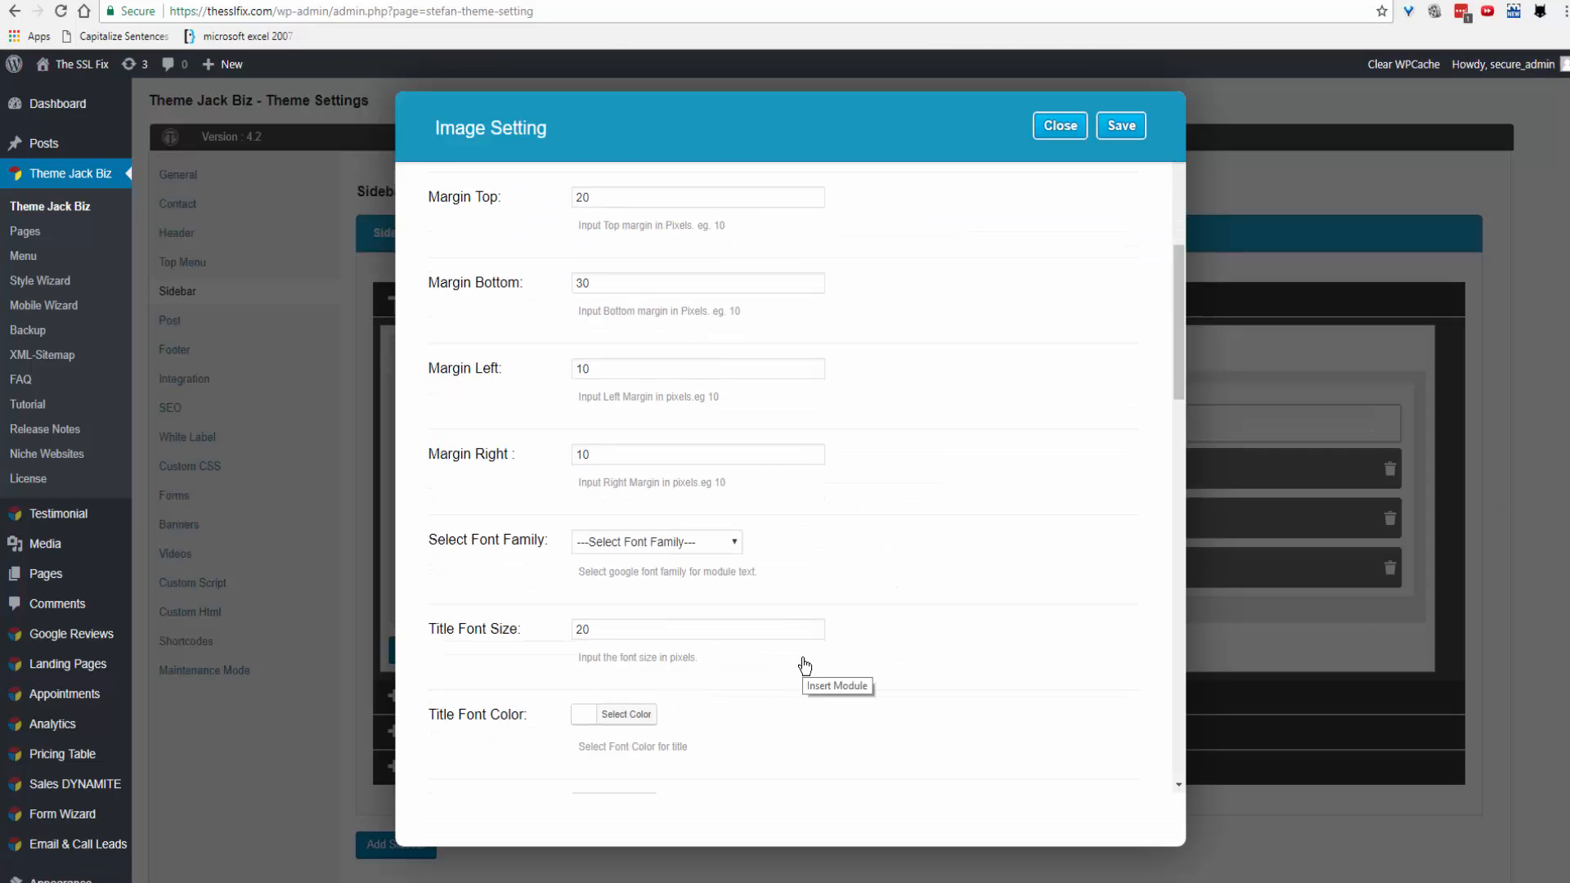
{"action": "scroll", "scroll_direction": "down", "scroll_amount": 3}
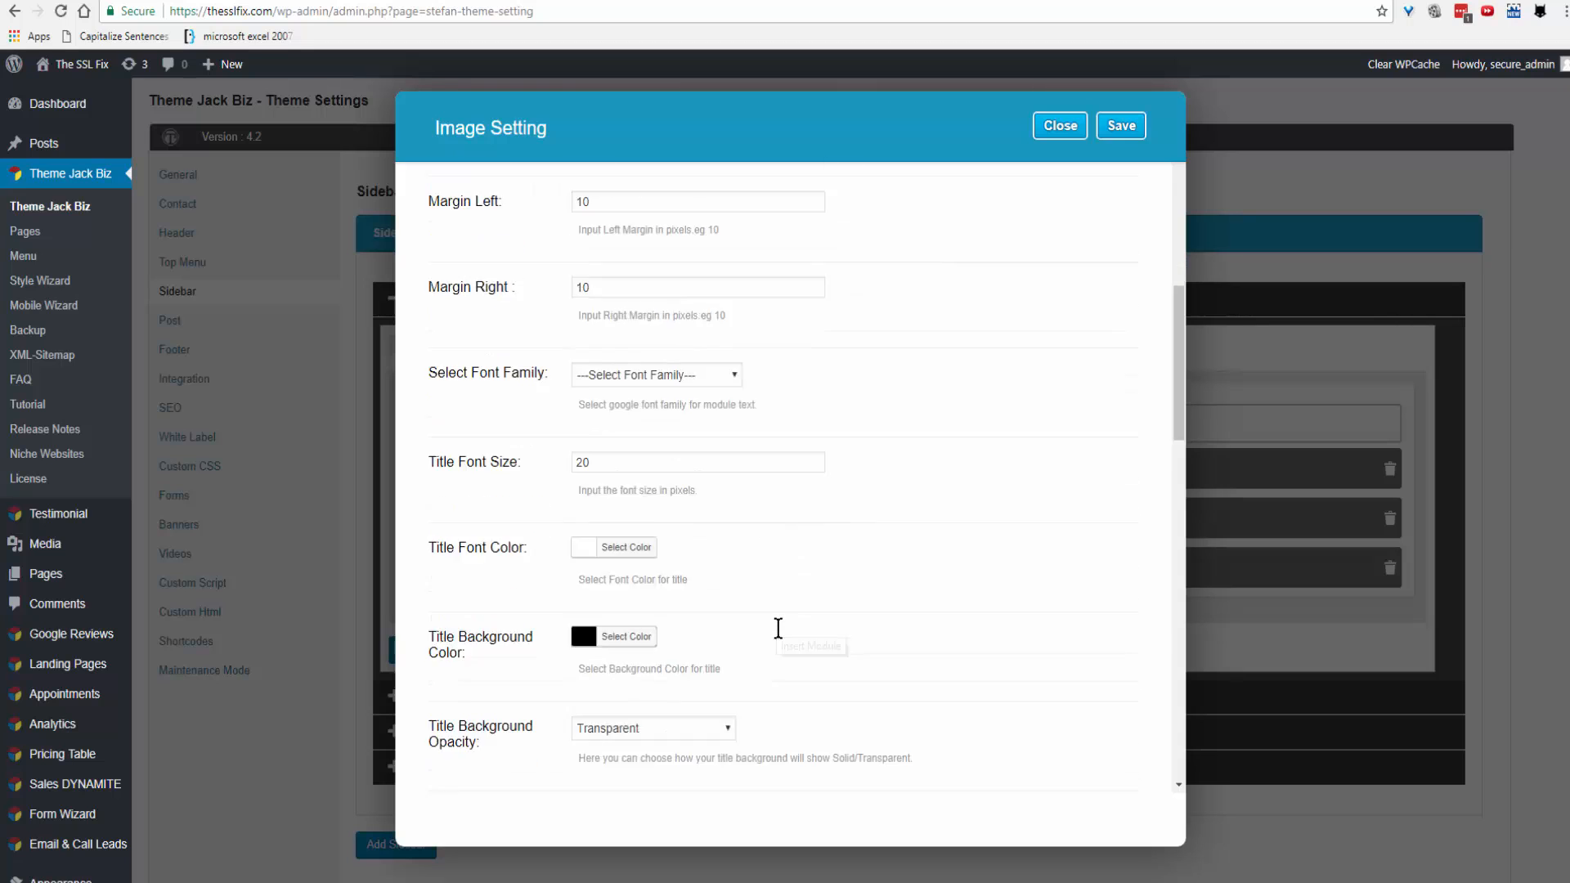
{"action": "scroll", "scroll_direction": "down", "scroll_amount": 3}
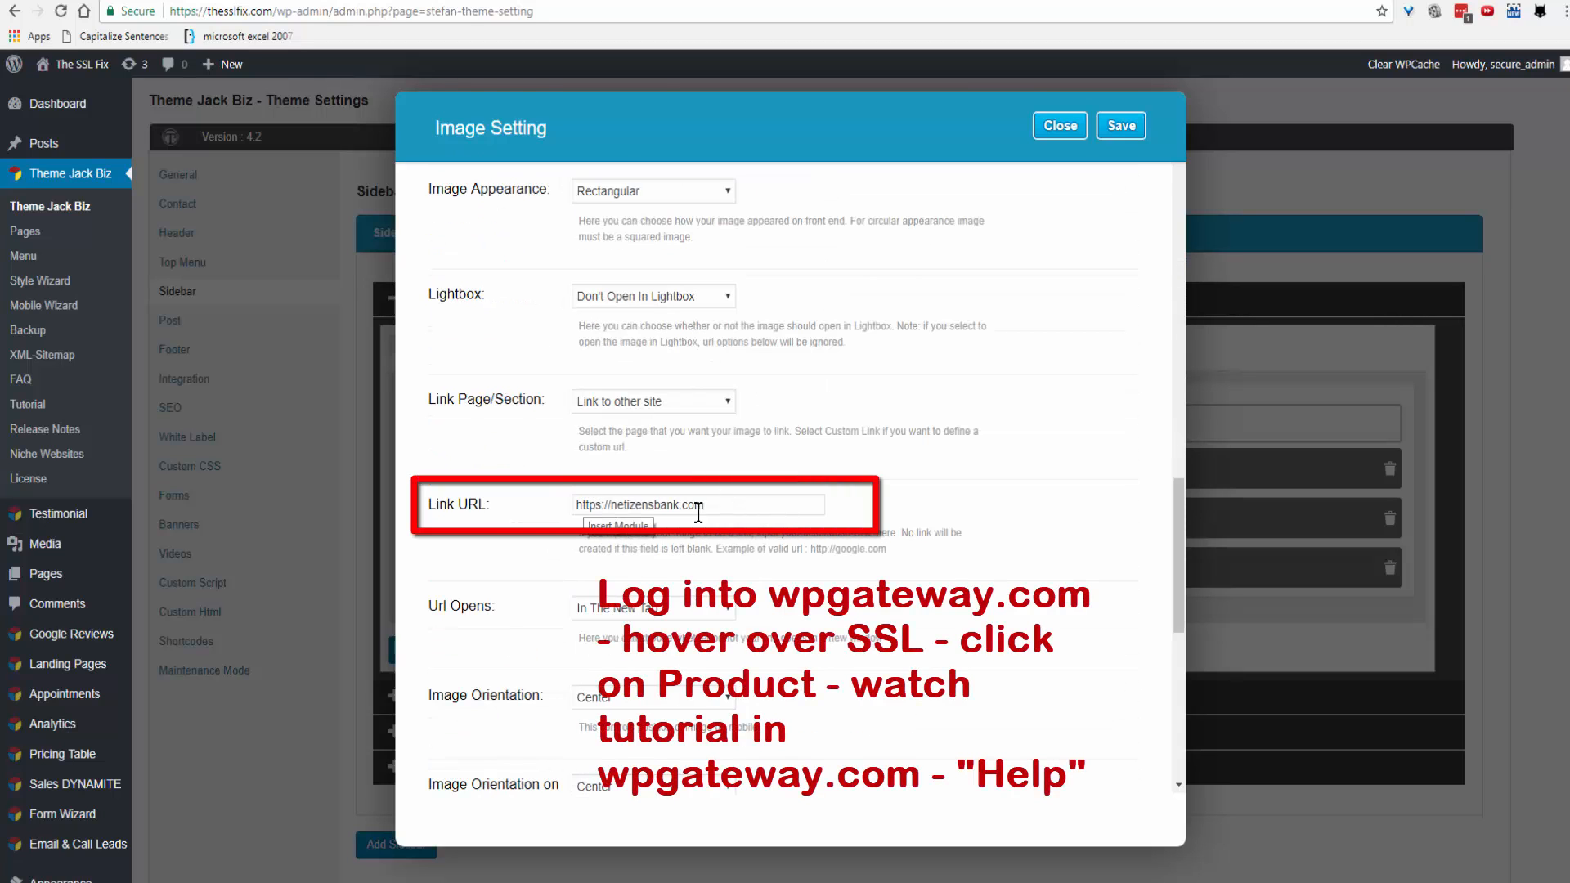
{"action": "triple_click", "coordinate": [697, 505]}
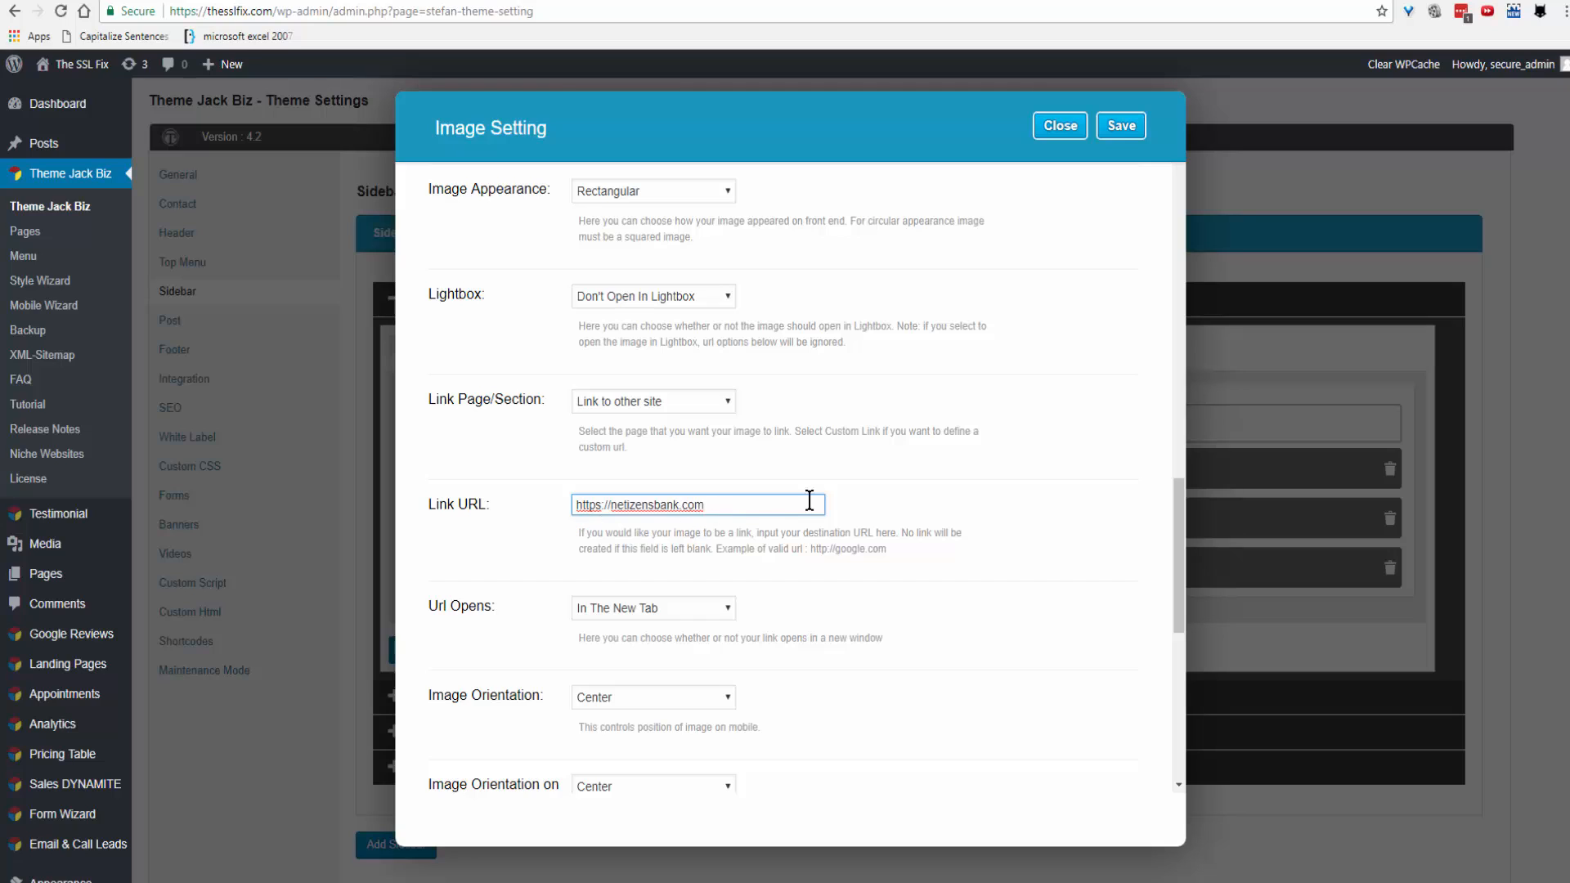
{"action": "mouse_move", "coordinate": [639, 623]}
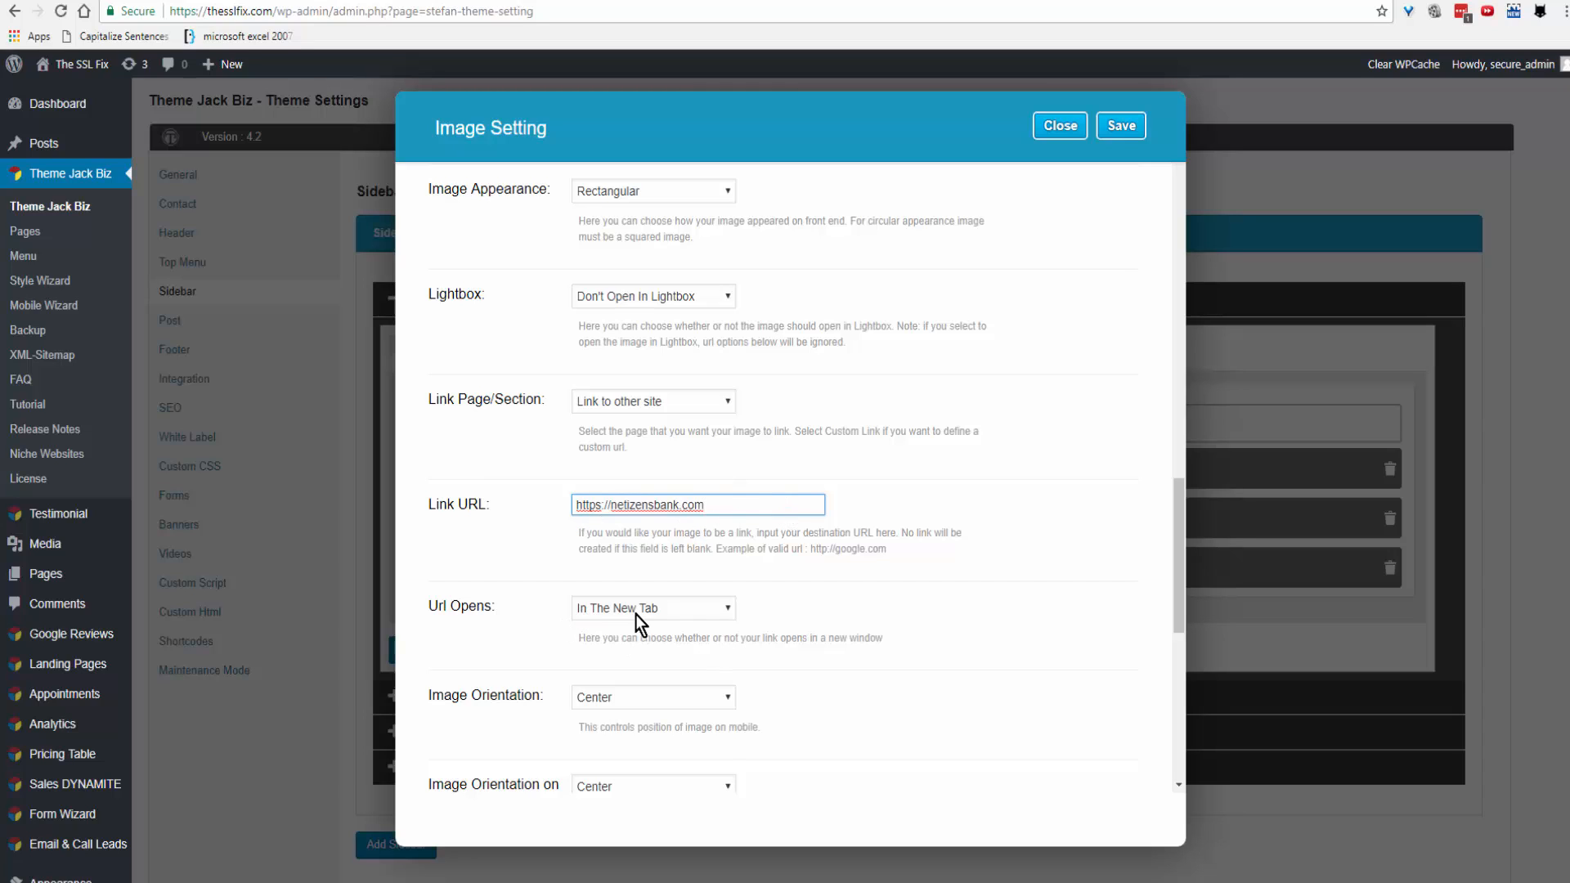
{"action": "left_click", "coordinate": [652, 608]}
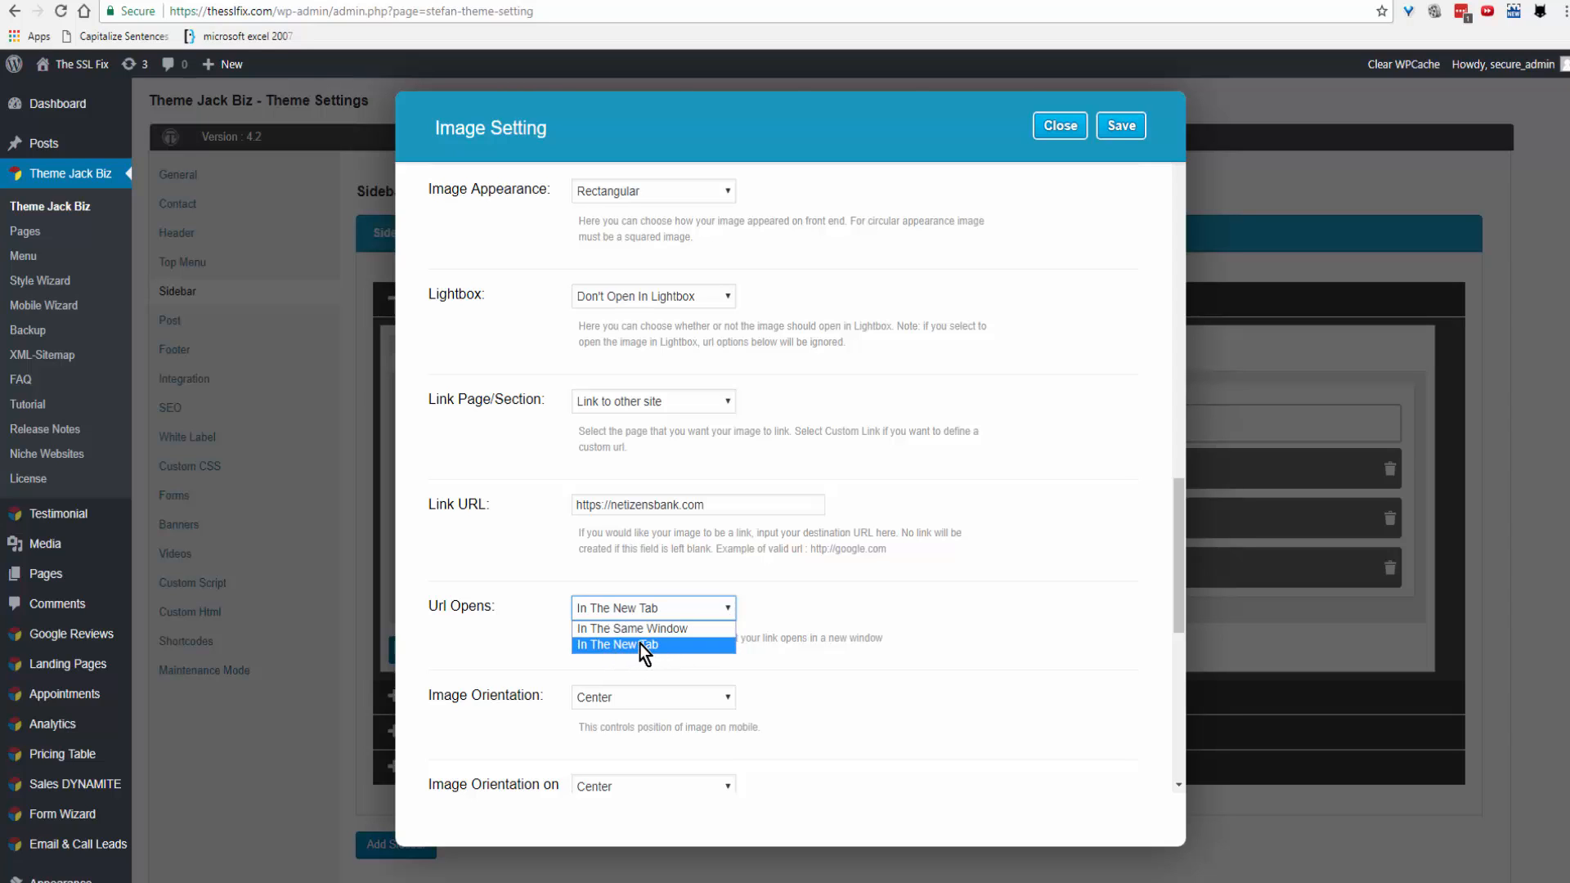
{"action": "left_click", "coordinate": [619, 644]}
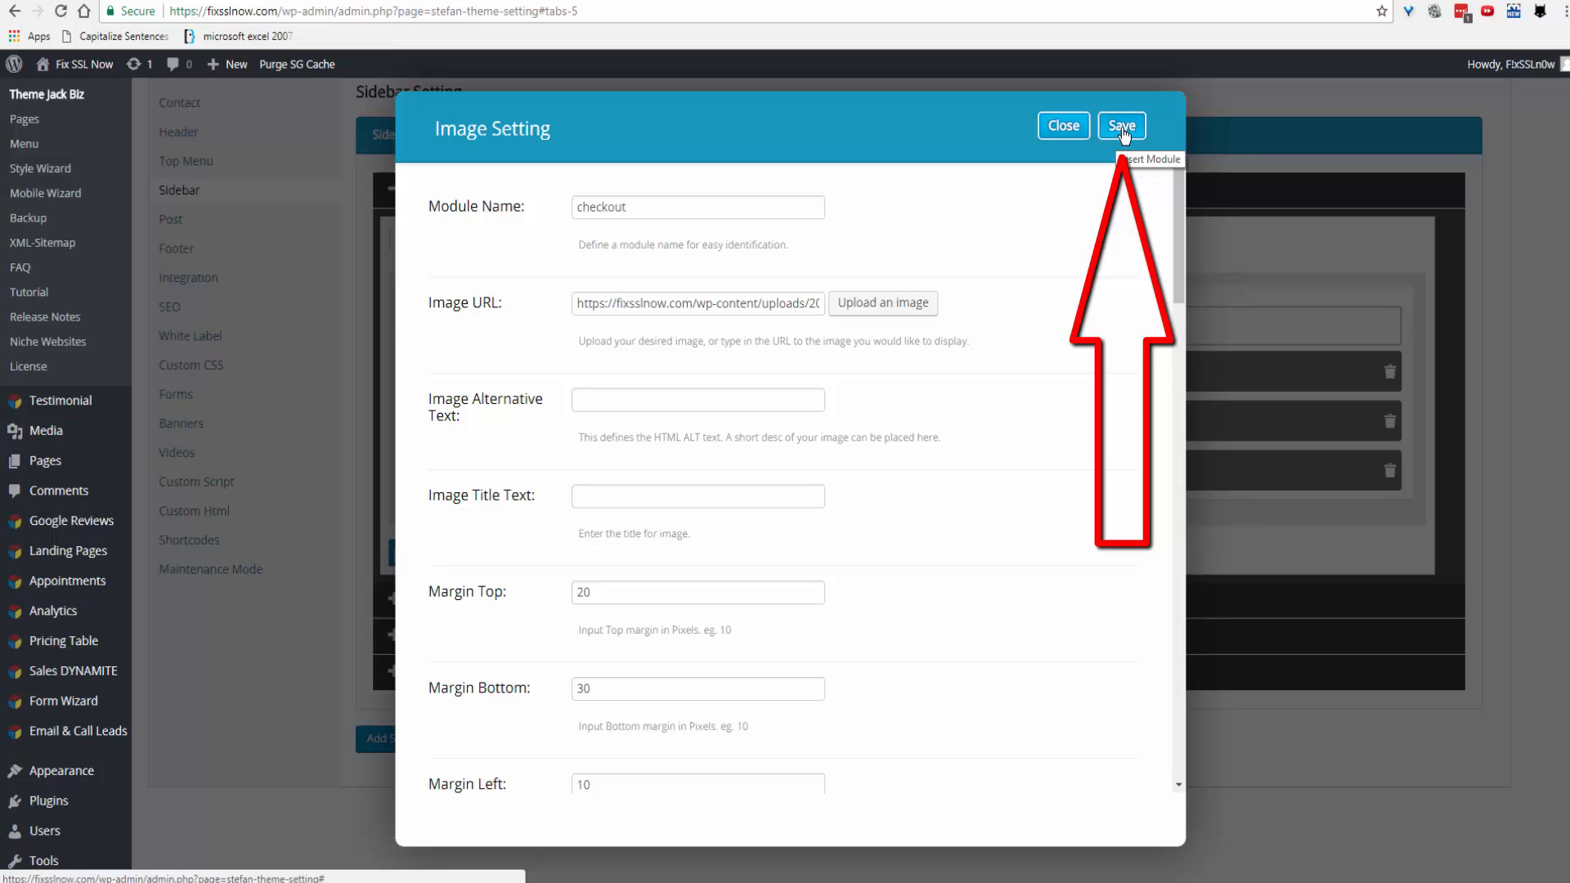
{"action": "left_click", "coordinate": [1120, 126]}
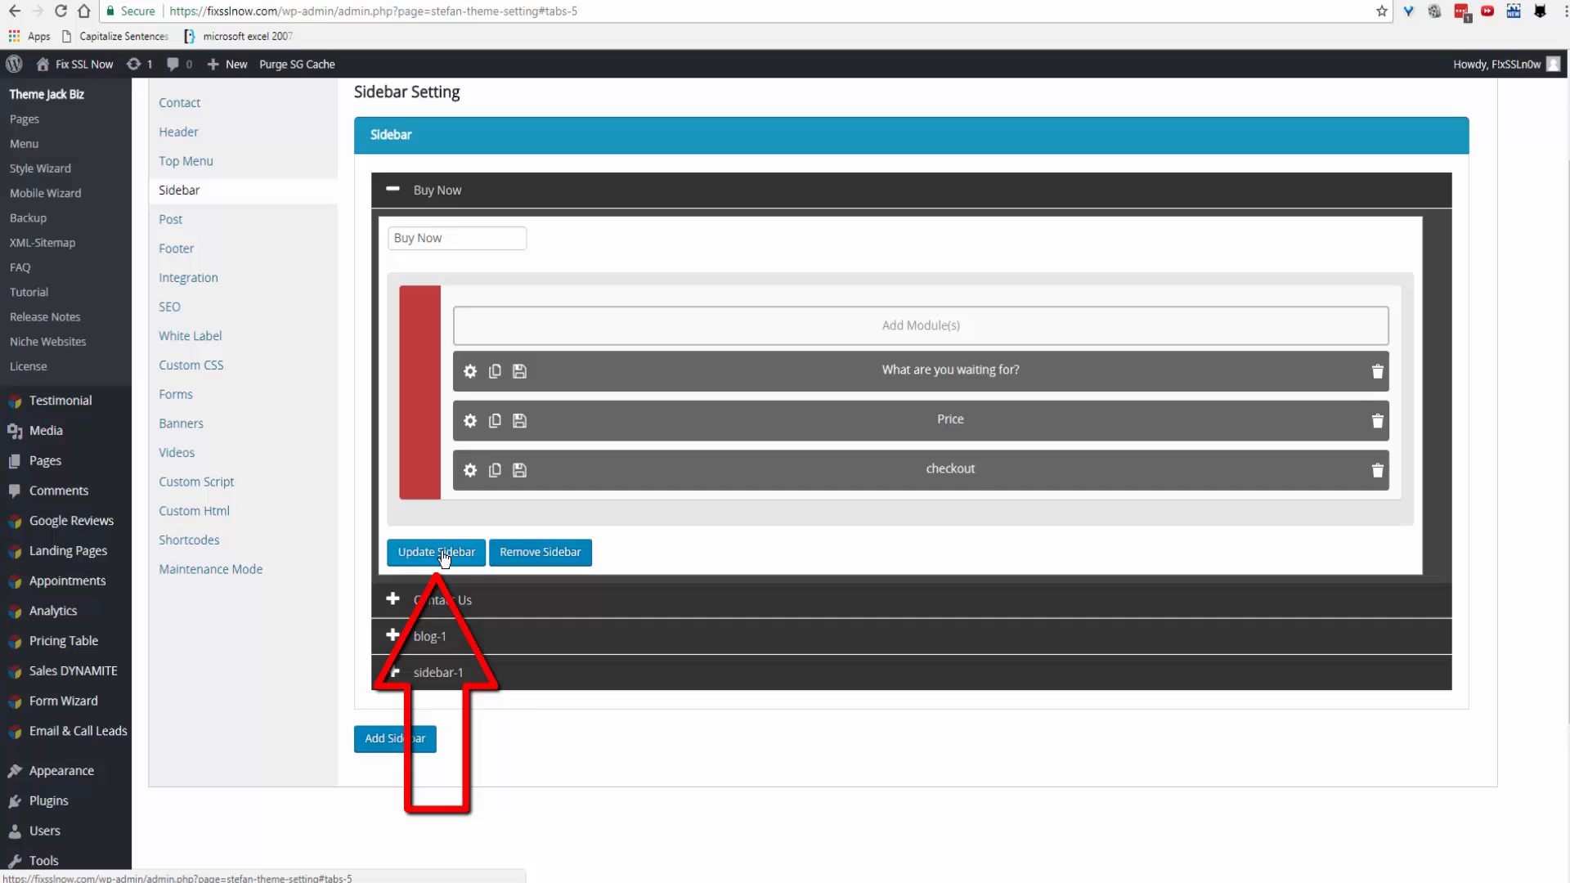
- Update the Buy Now sidebar so its headline, Price and checkout changes are stored
{"action": "left_click", "coordinate": [436, 189]}
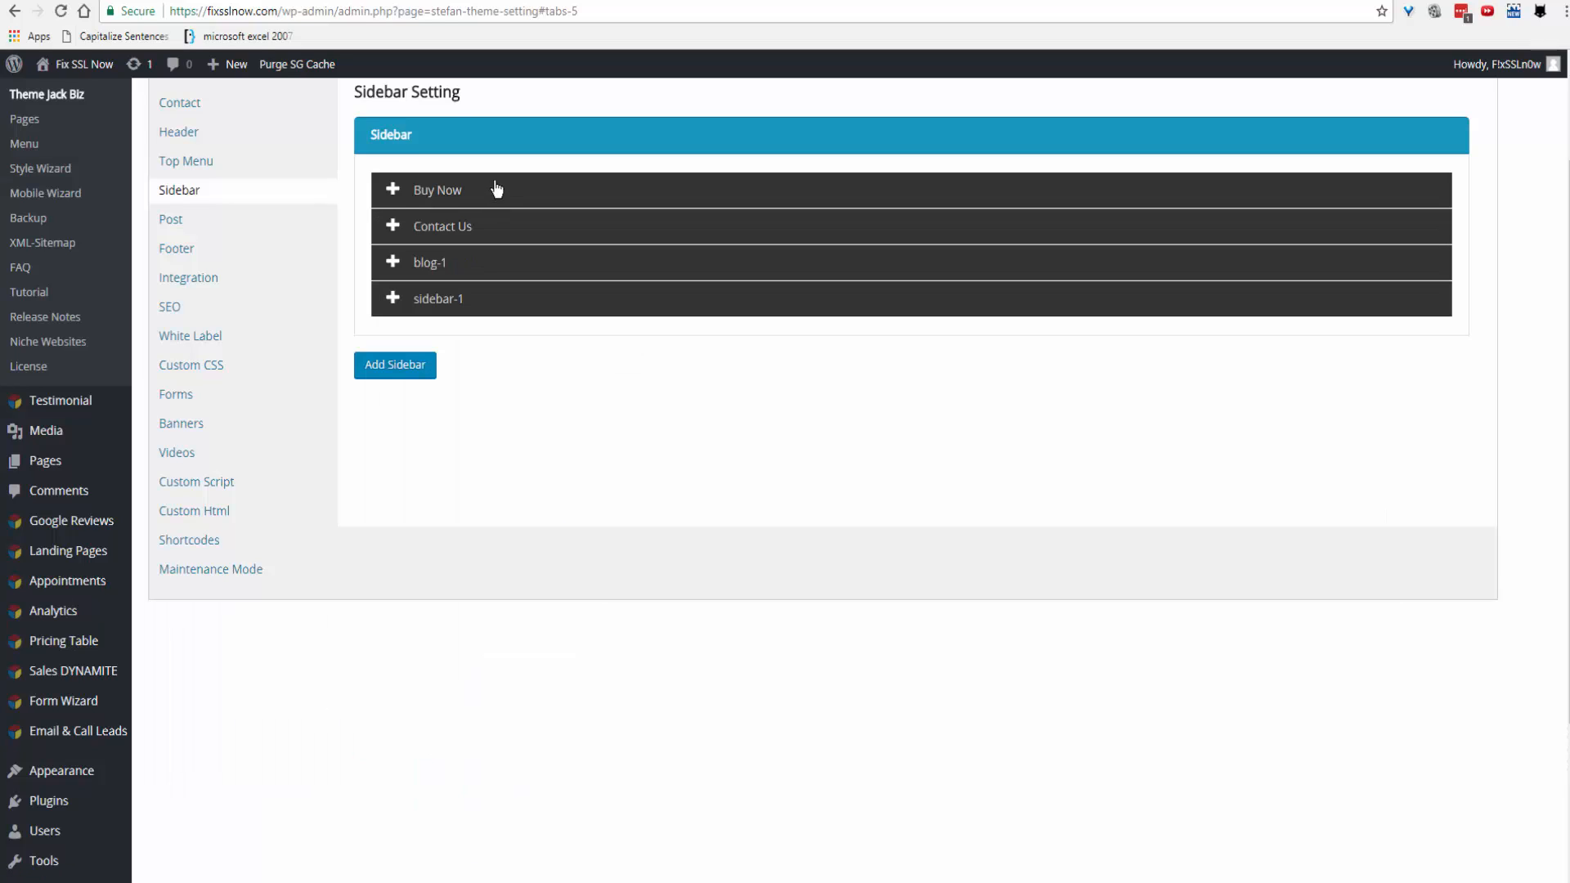
{"action": "mouse_move", "coordinate": [430, 226]}
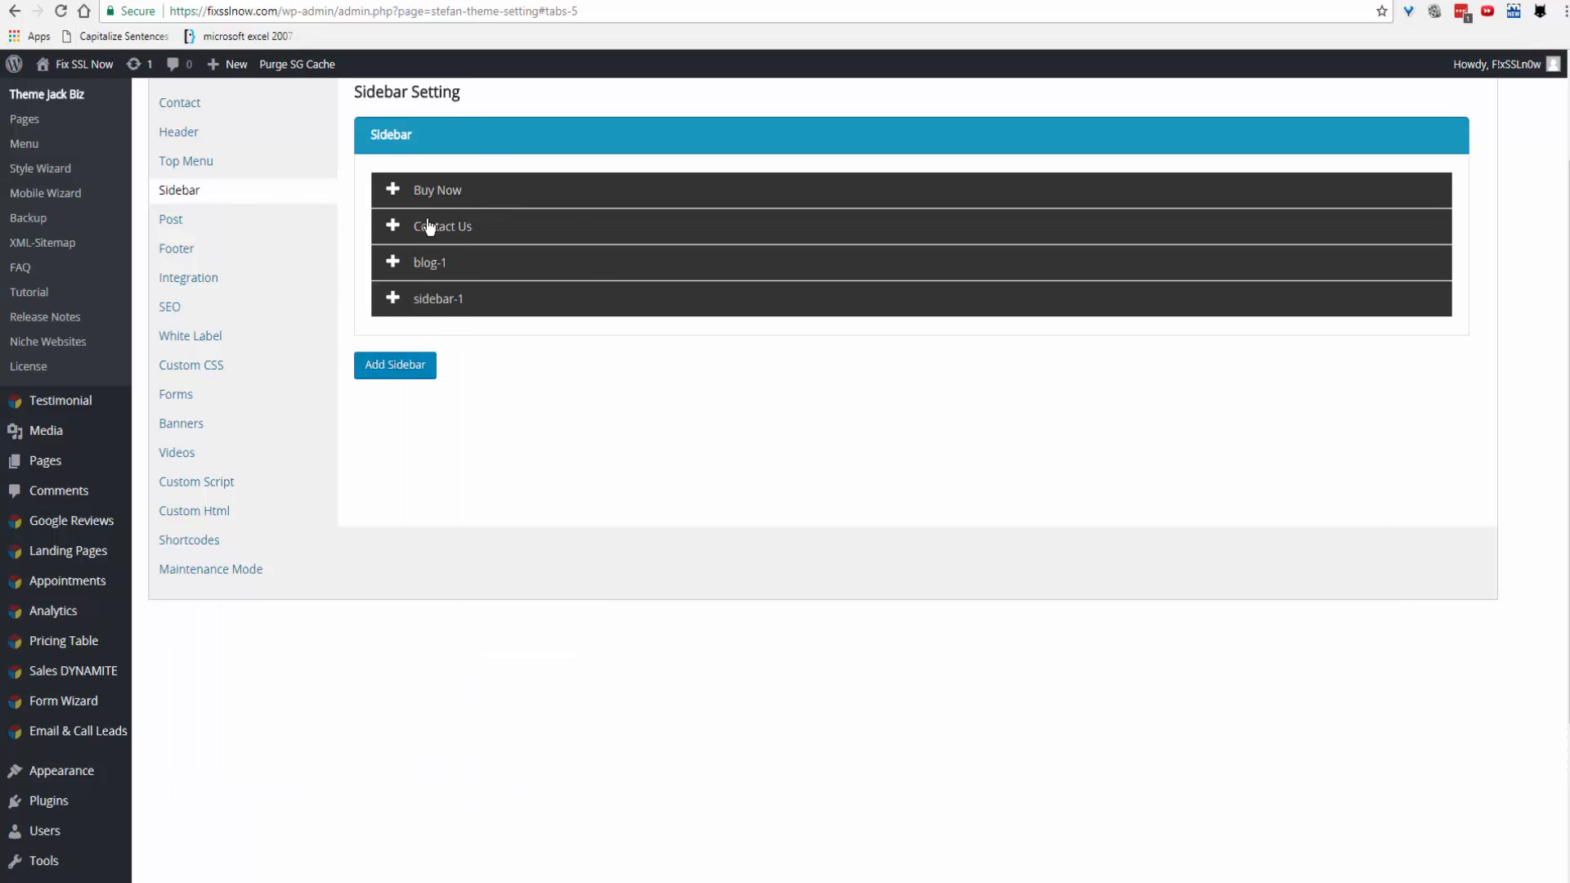
{"action": "mouse_move", "coordinate": [373, 253]}
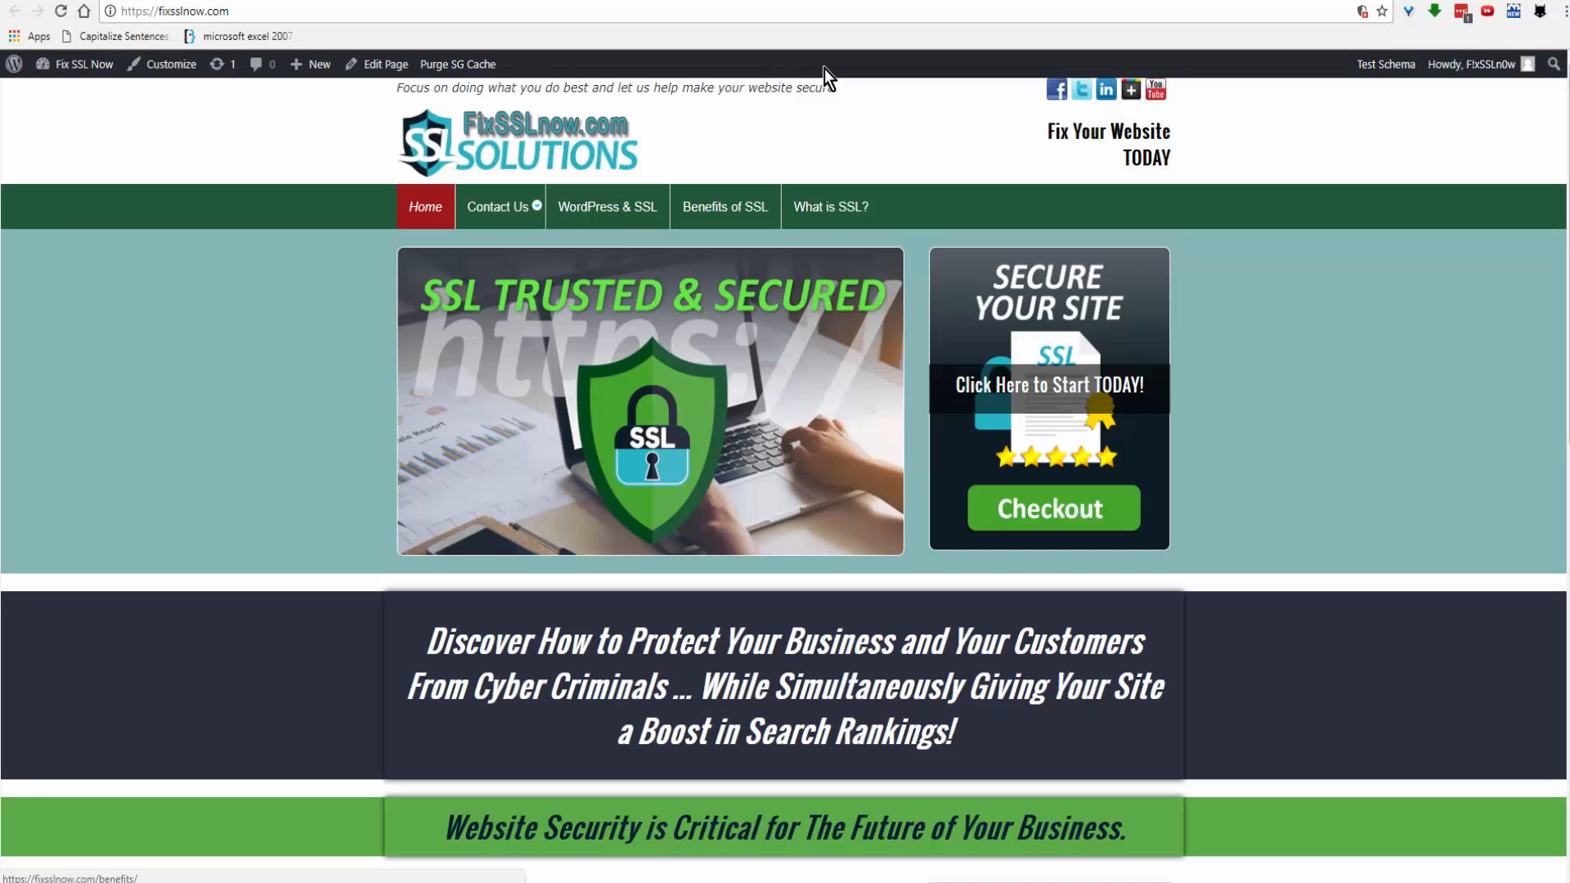
- View the WordPress & SSL page's new Buy Now sidebar and follow its Checkout image to the Netizens Bank form
{"action": "left_click", "coordinate": [607, 207]}
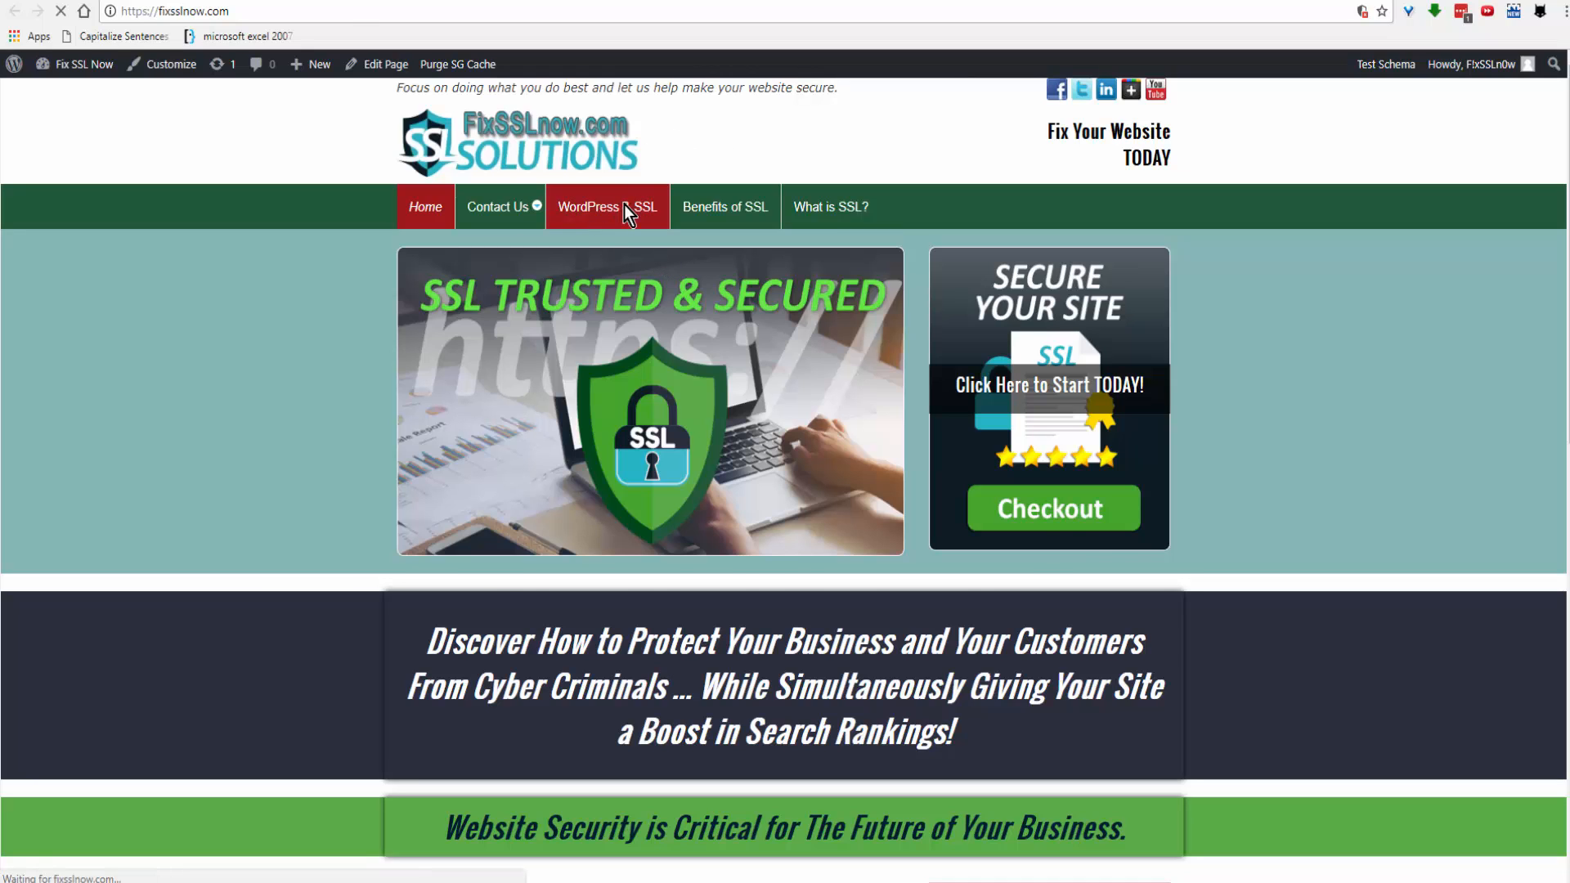
{"action": "left_click", "coordinate": [607, 206]}
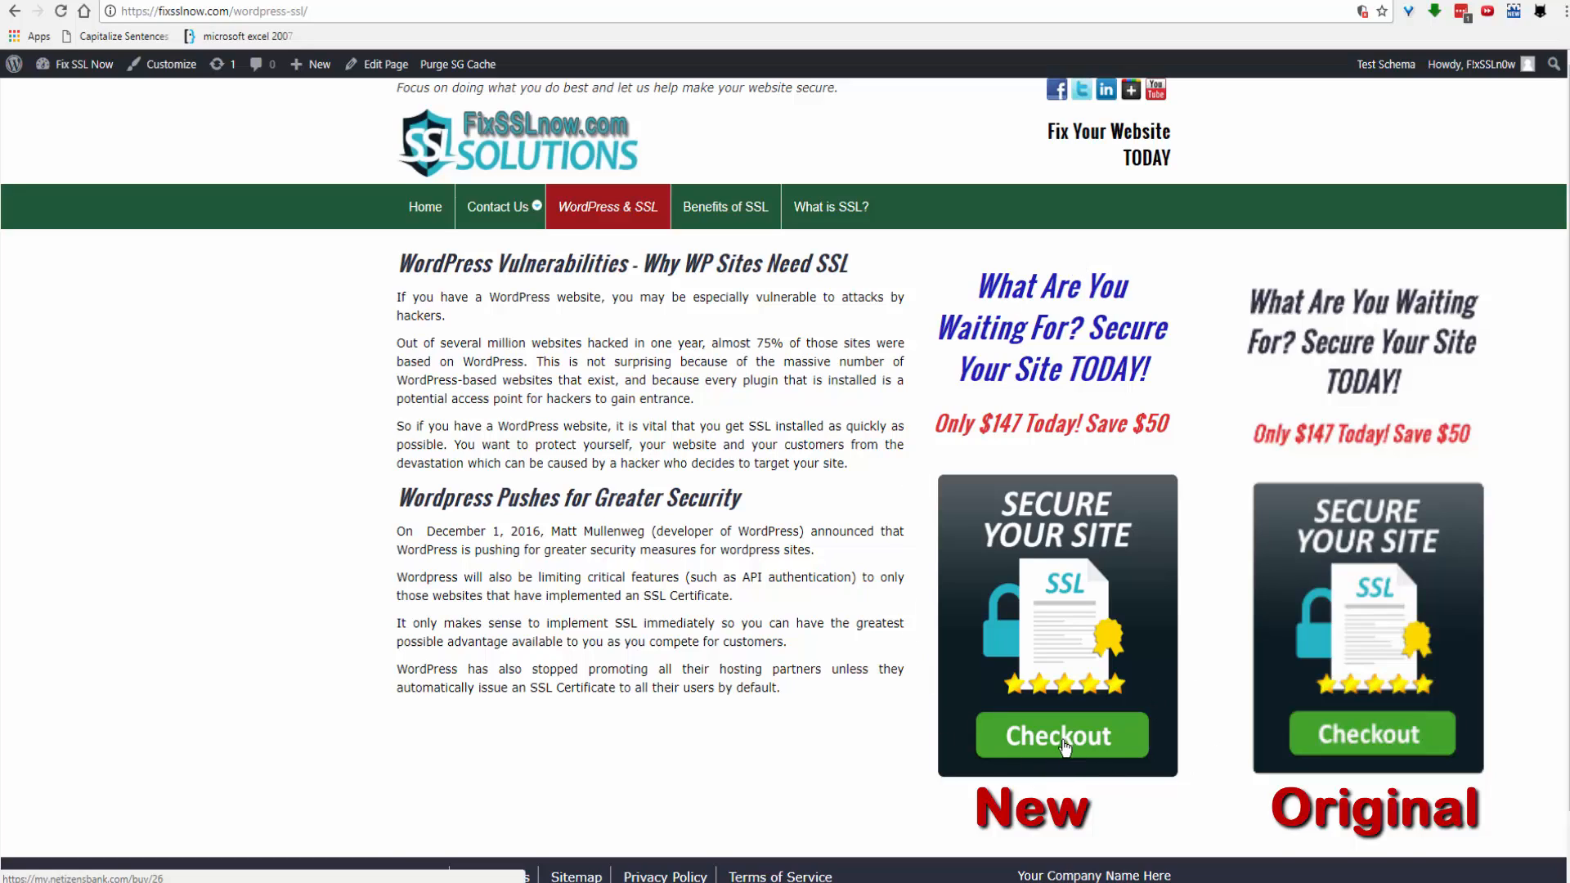
{"action": "left_click", "coordinate": [1062, 736]}
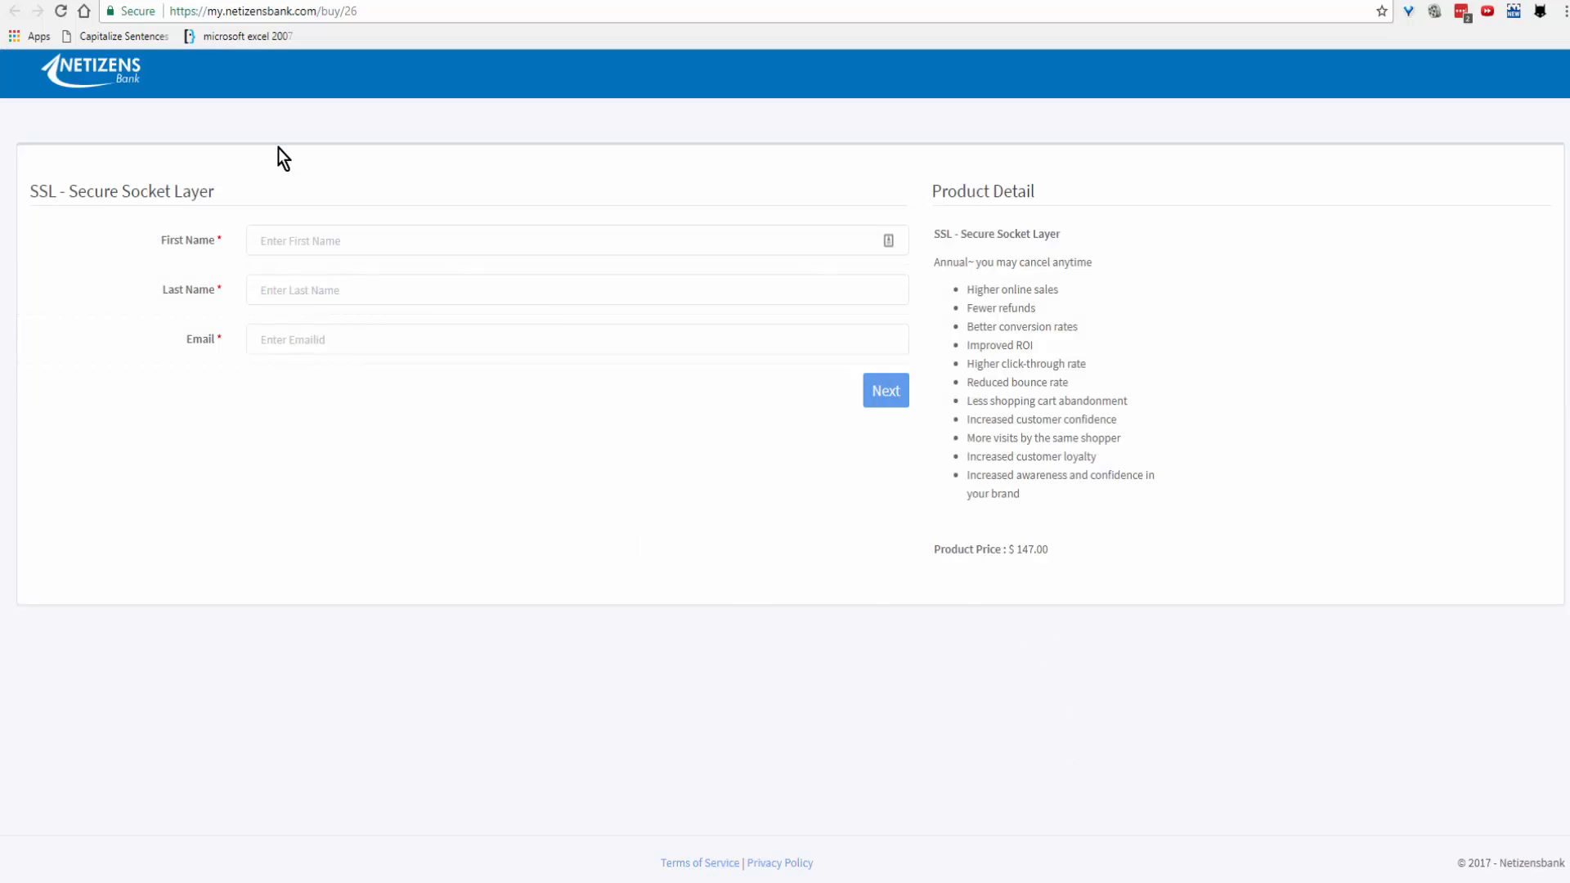
{"action": "mouse_move", "coordinate": [1387, 206]}
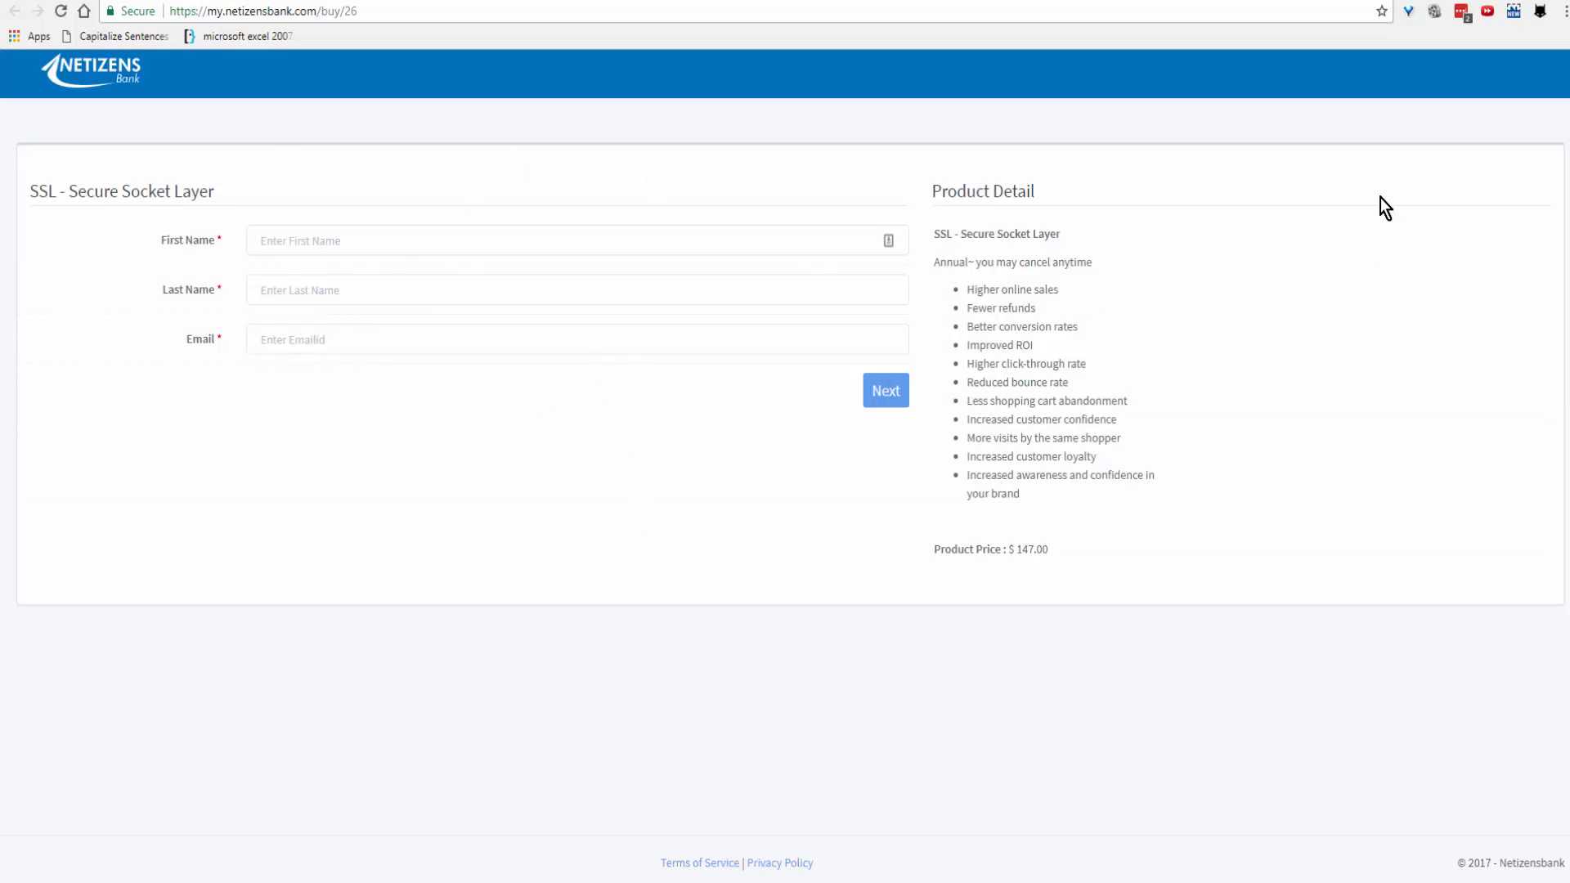